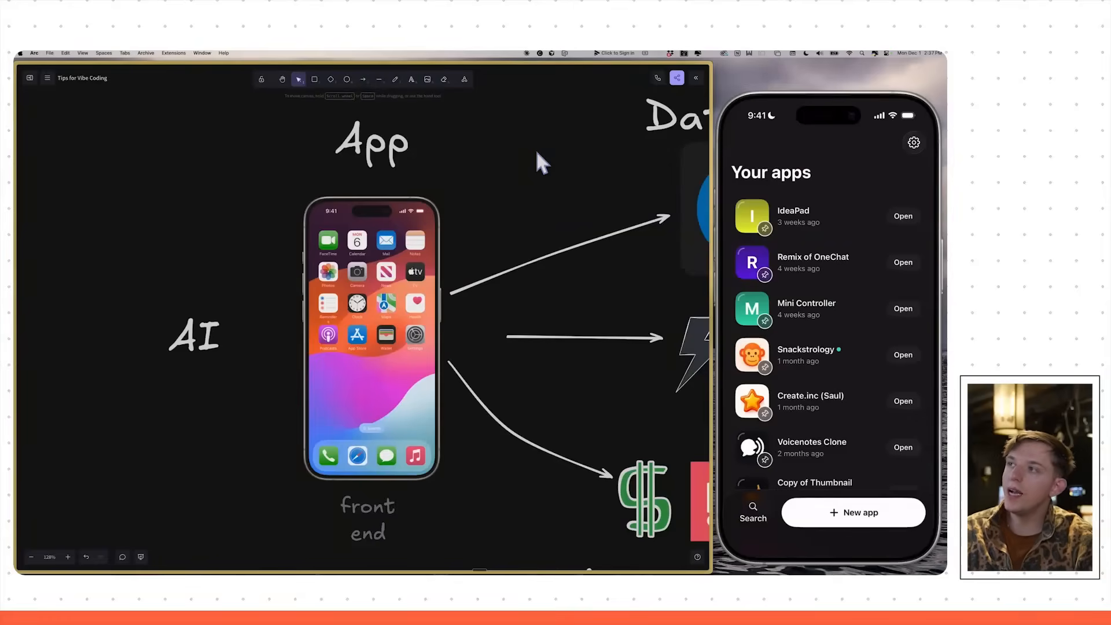
pyautogui.moveTo(212, 327)
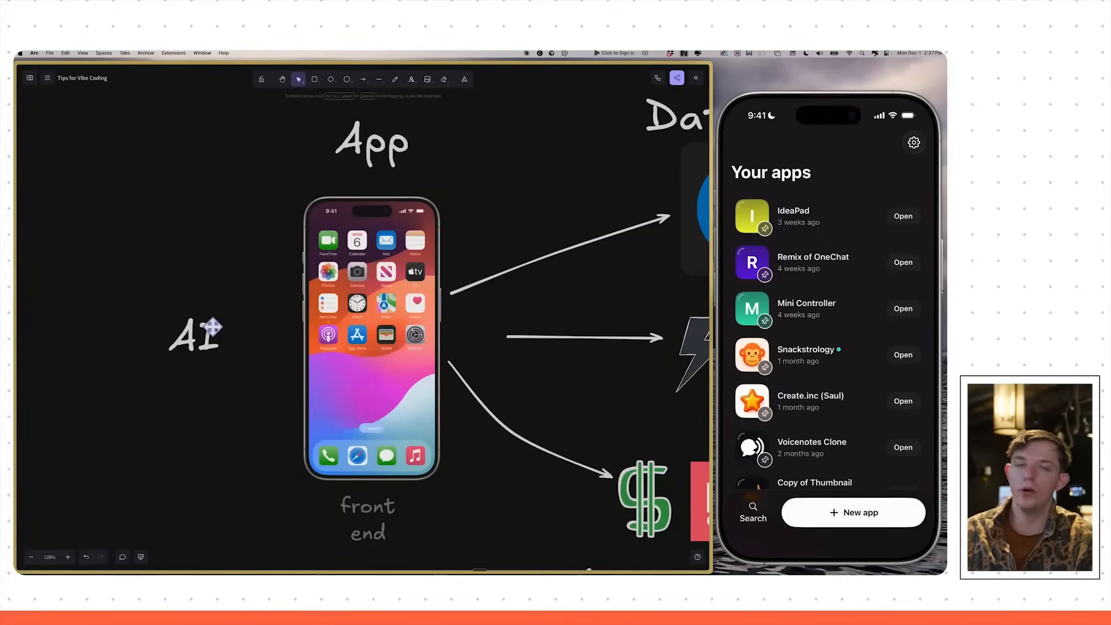
pyautogui.moveTo(382, 537)
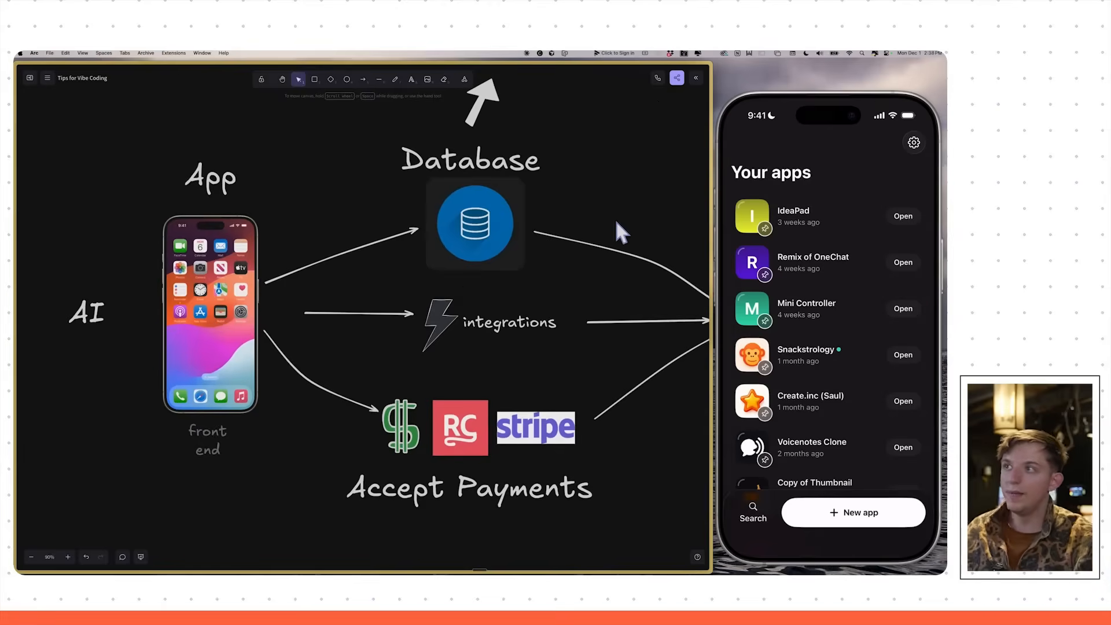
pyautogui.moveTo(485, 322)
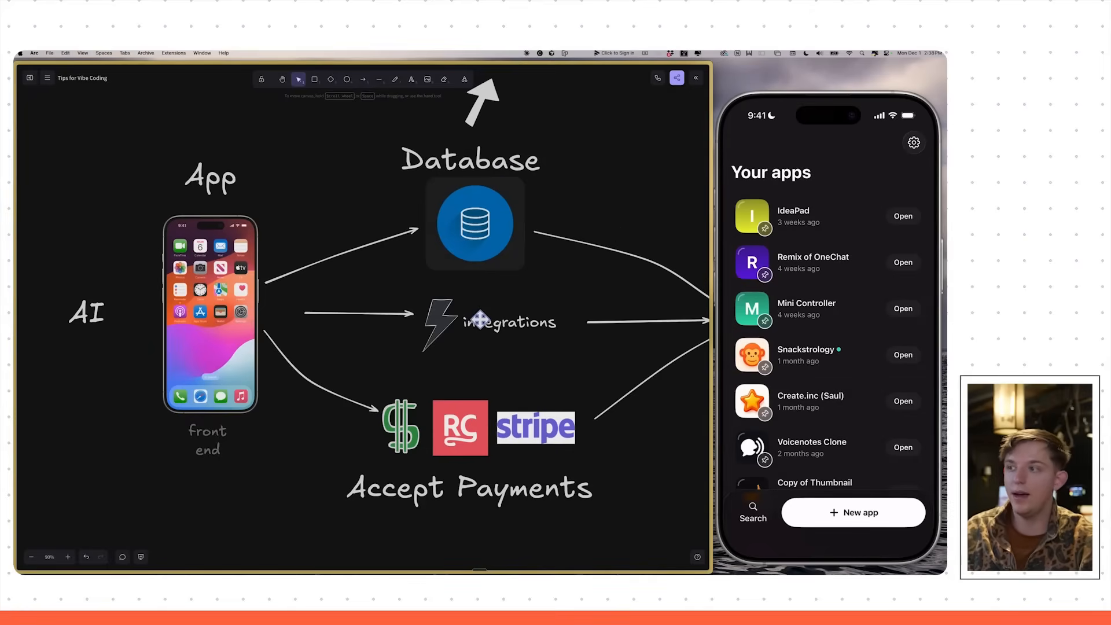
pyautogui.moveTo(545, 478)
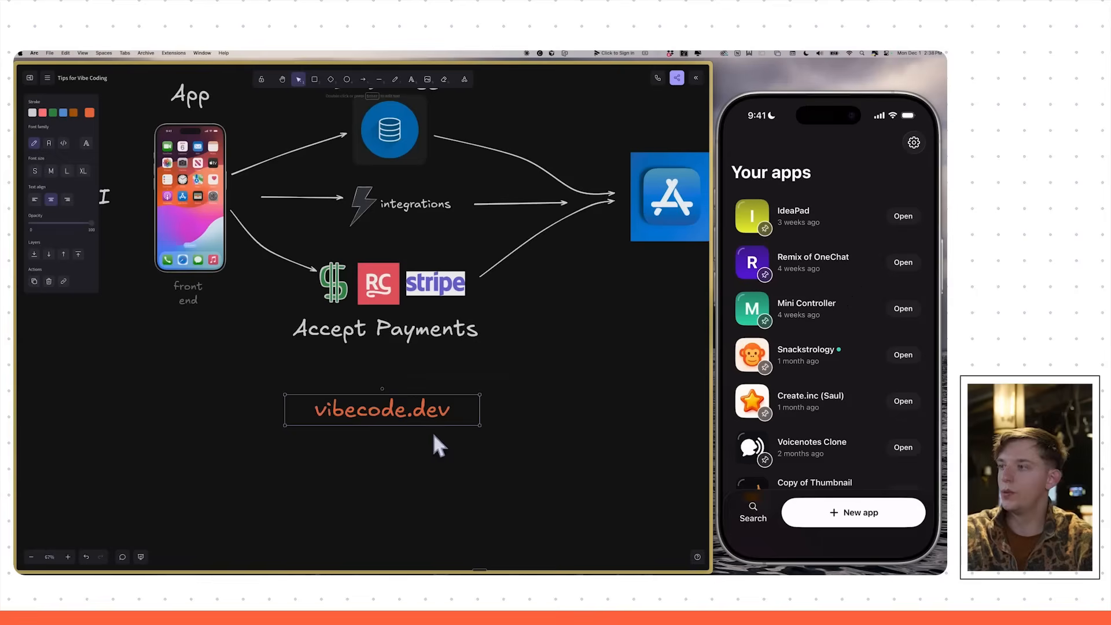
# Add and edit a vibecode.dev label beneath Accept Payments in the architecture diagram
pyautogui.doubleClick(381, 409)
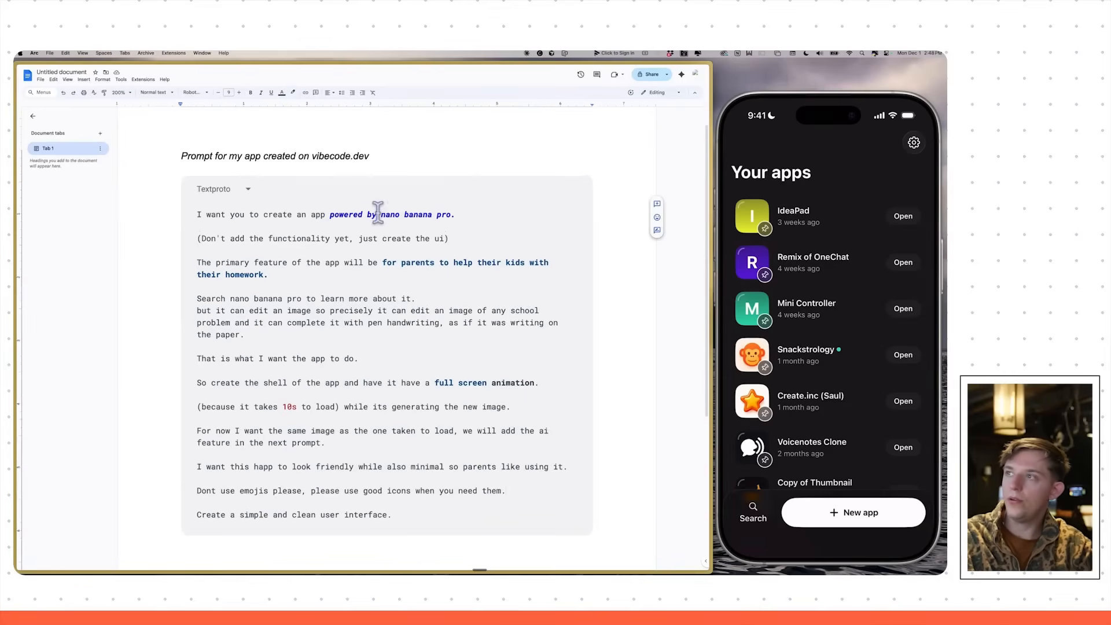
# Select the homework-helper prompt text in the Google Doc for copying into Vibecode
pyautogui.moveTo(330, 214); pyautogui.dragTo(451, 214)
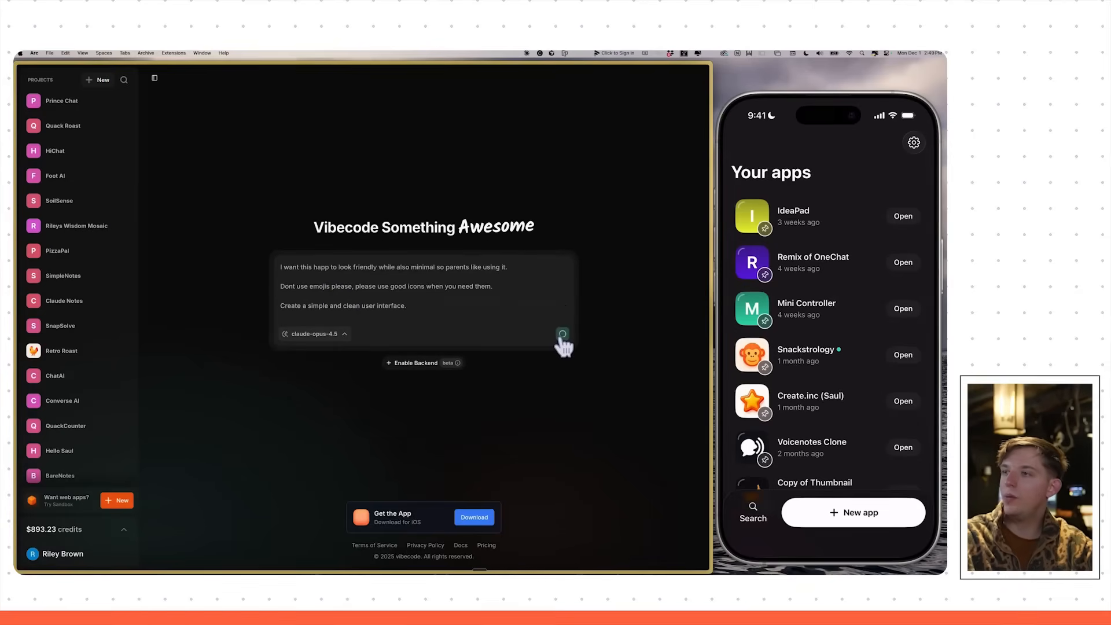
# Send the homework-helper prompt so the Vibecode agent starts building the app
pyautogui.click(561, 333)
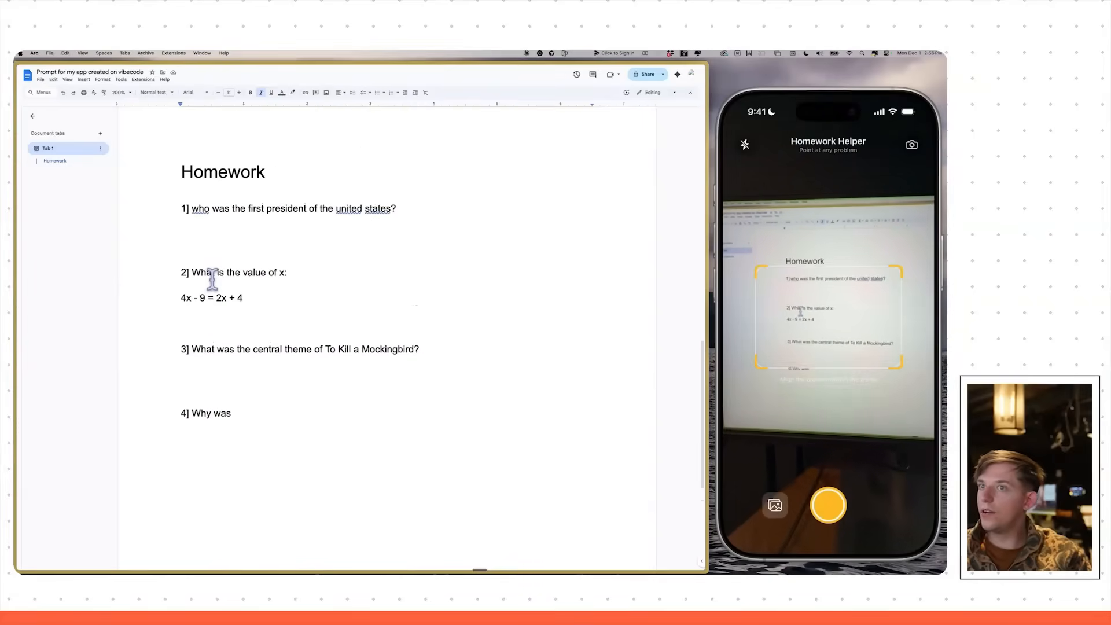
# Capture the Google Docs homework page with the phone app's camera
pyautogui.click(827, 505)
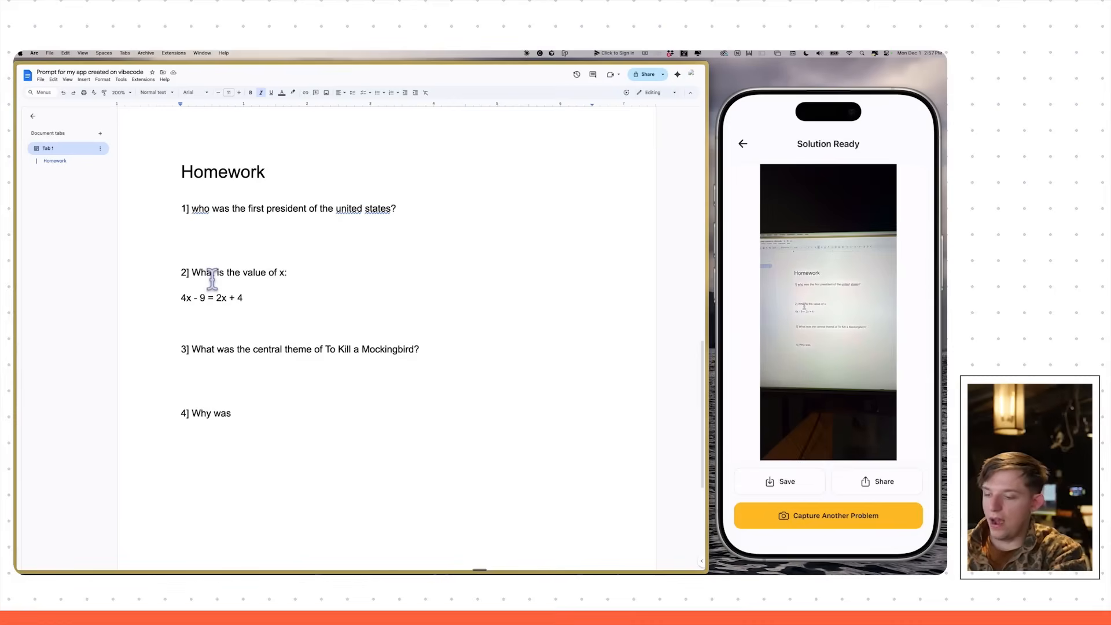
pyautogui.moveTo(358, 285)
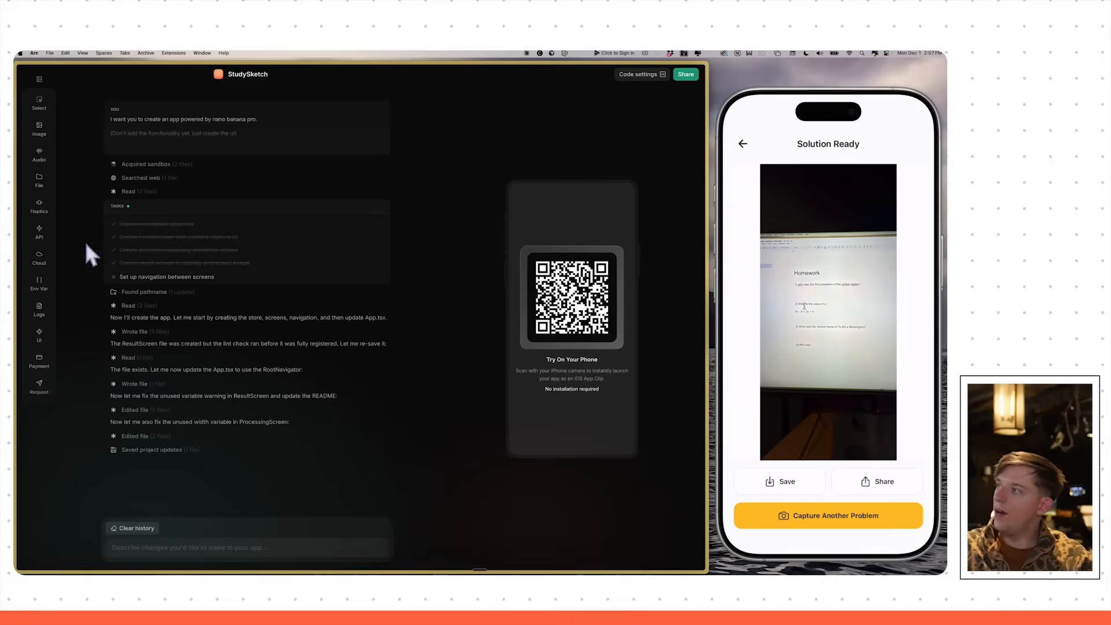
# Choose the Nano Banana Pro image API from the list of available AI APIs
pyautogui.click(38, 232)
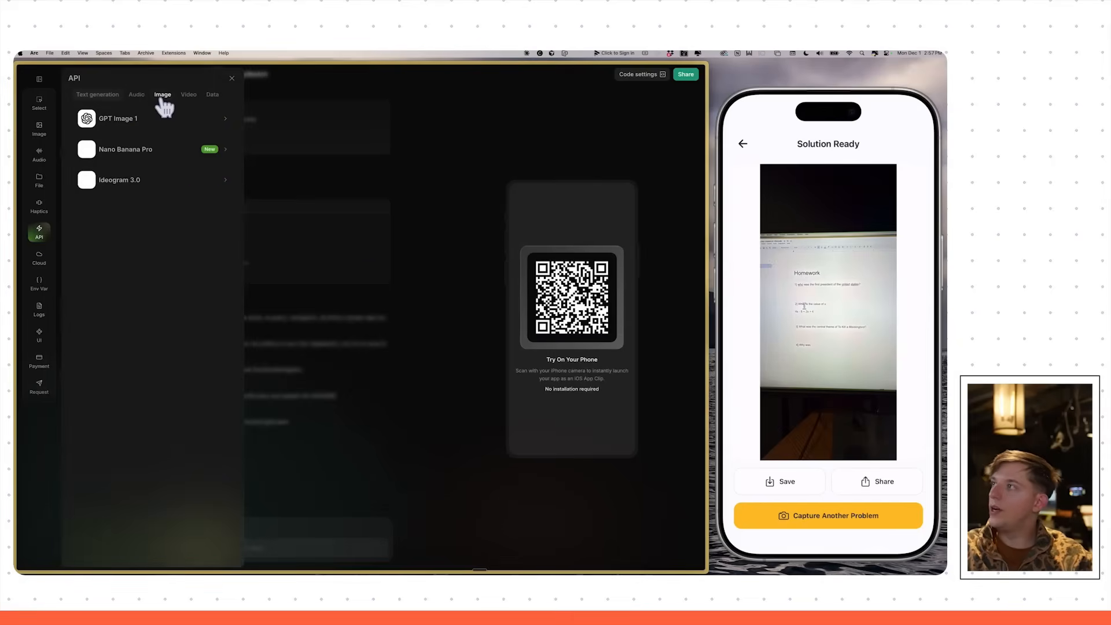
pyautogui.click(153, 149)
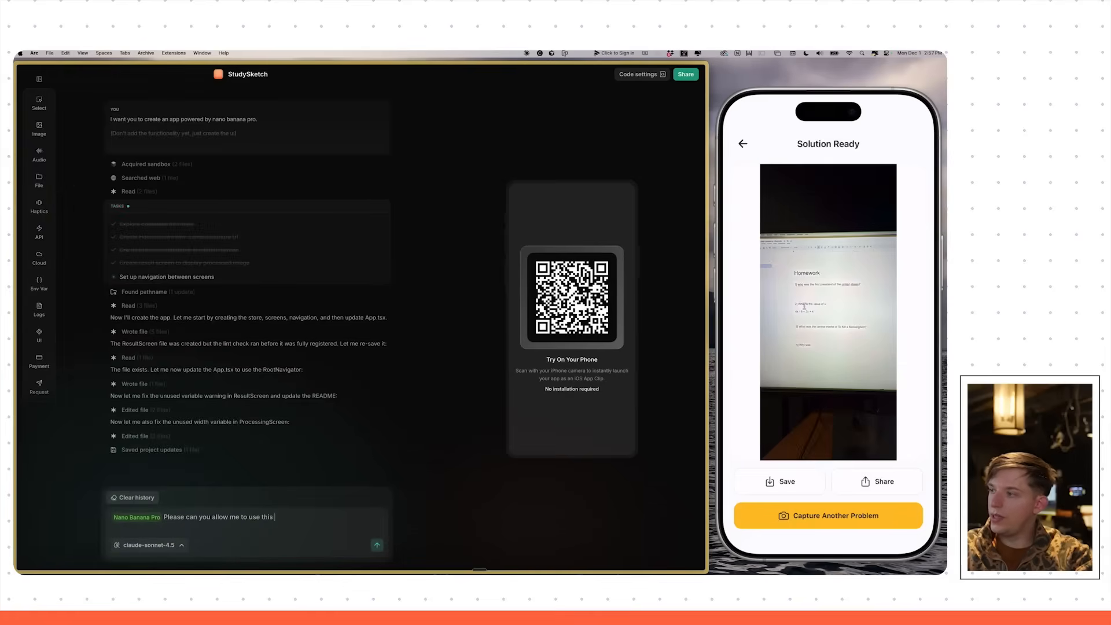
# Ask the agent to use the API to write the correct answer and all work onto homework photos
pyautogui.write('api to a')
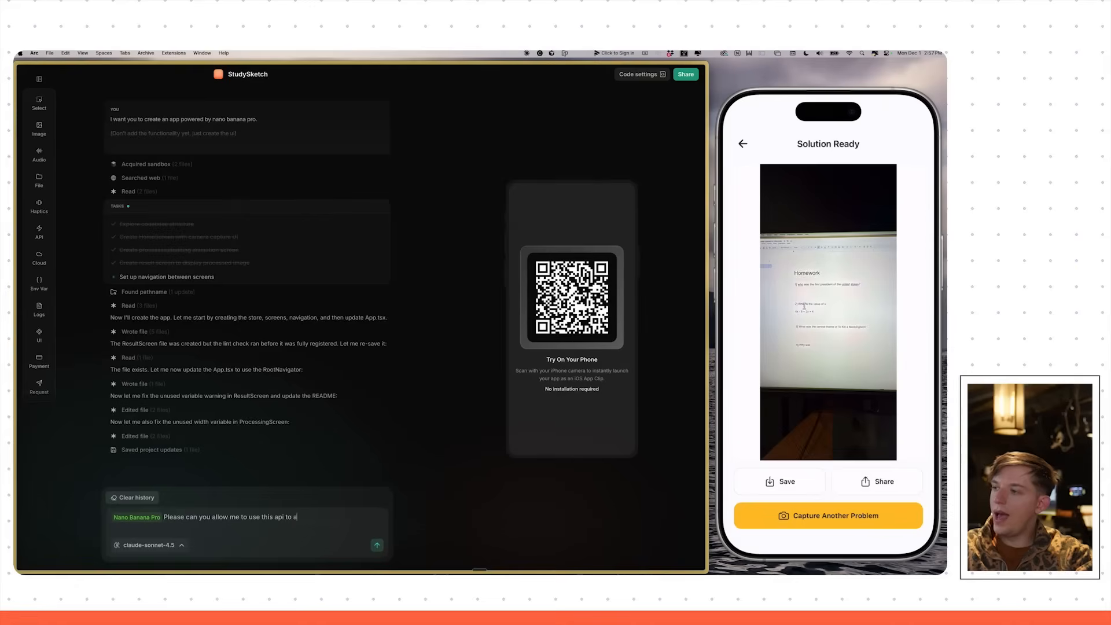
pyautogui.write('dd the correct a')
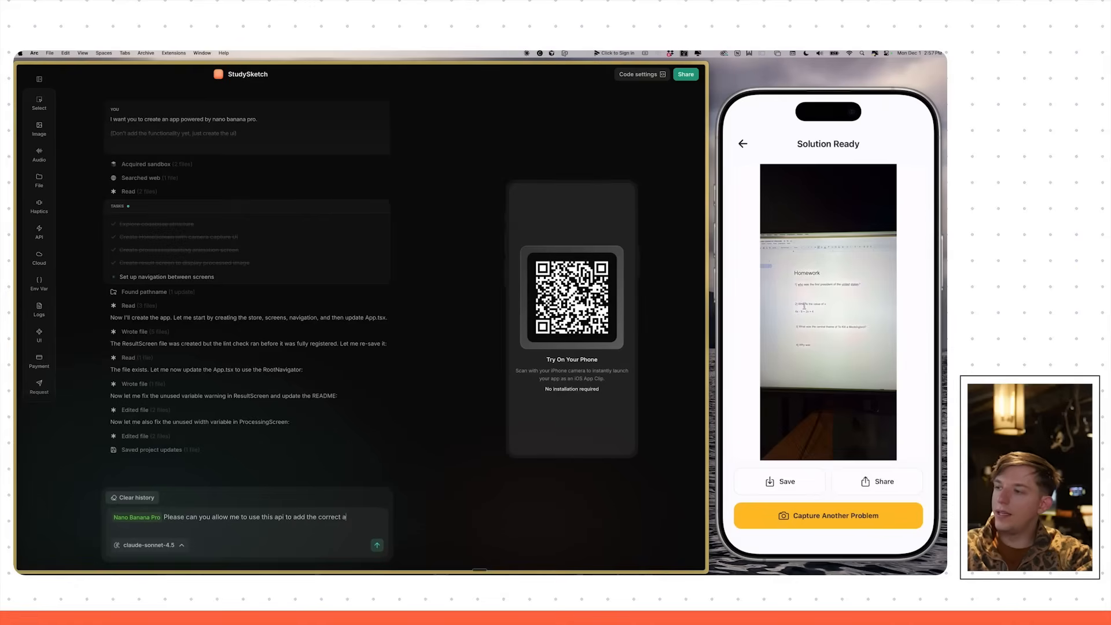
pyautogui.write('nswer and all of the work. so the prompt')
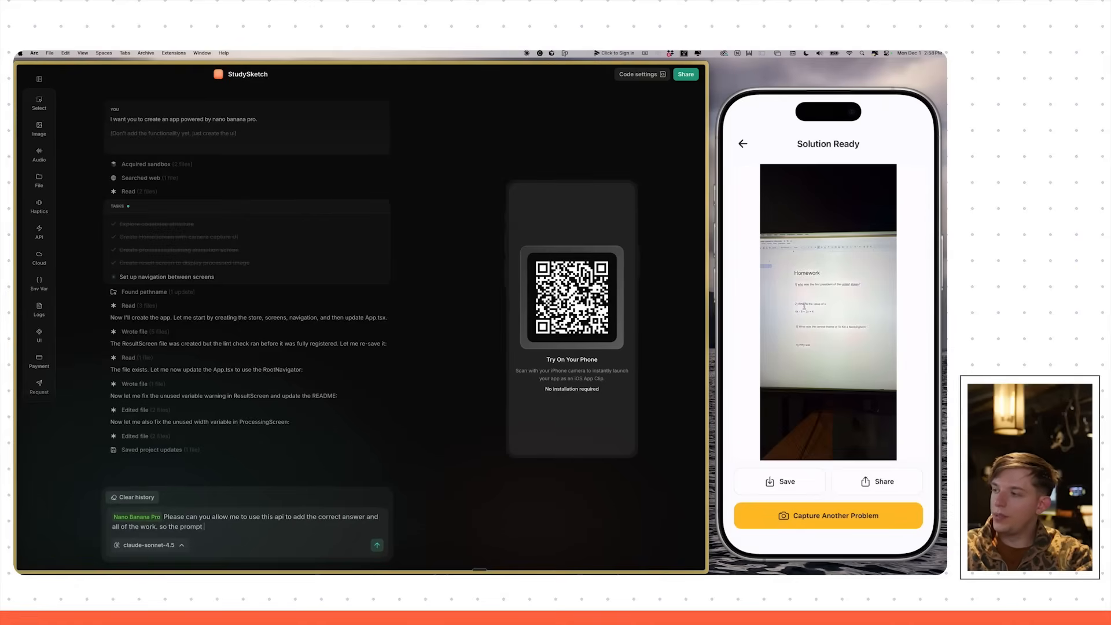
pyautogui.write('for the ai should be: complete this assignment by r')
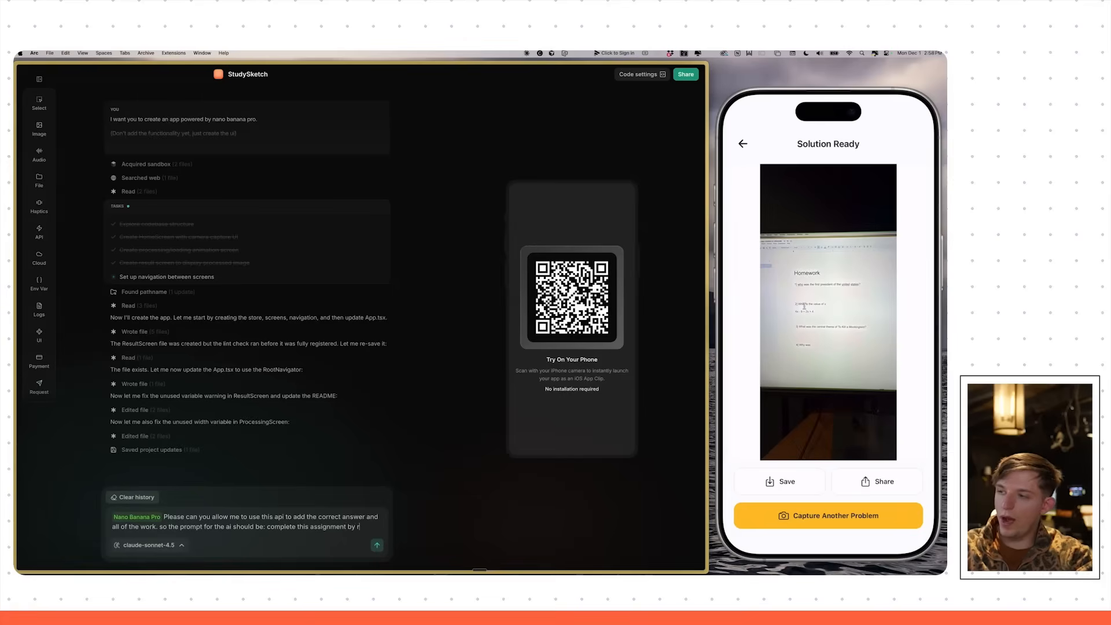
pyautogui.write('writhing the correct answ')
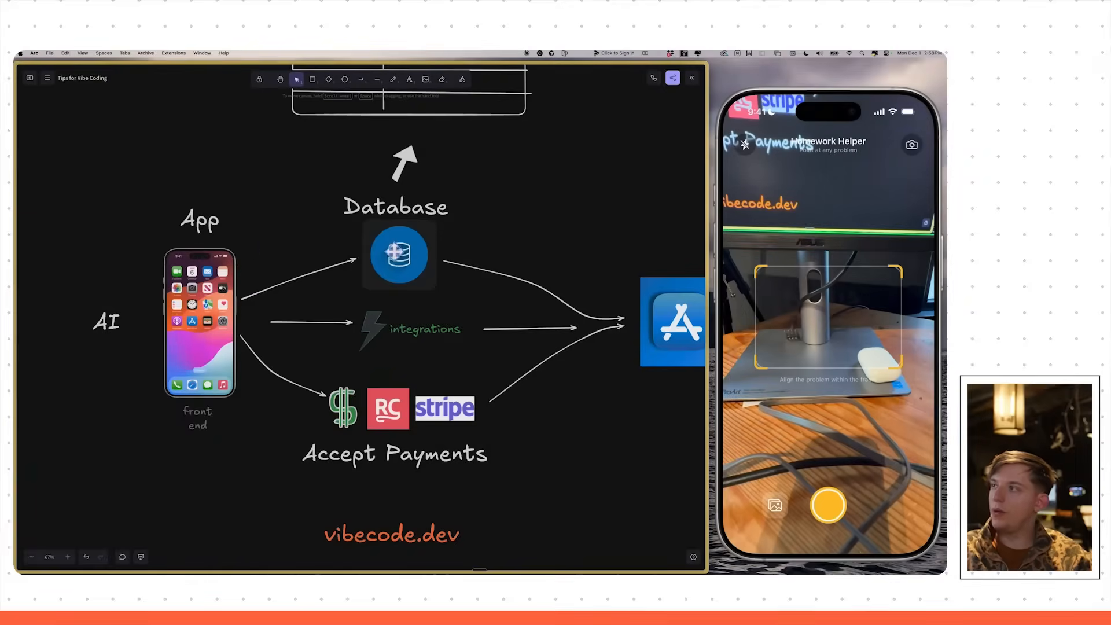
pyautogui.click(30, 77)
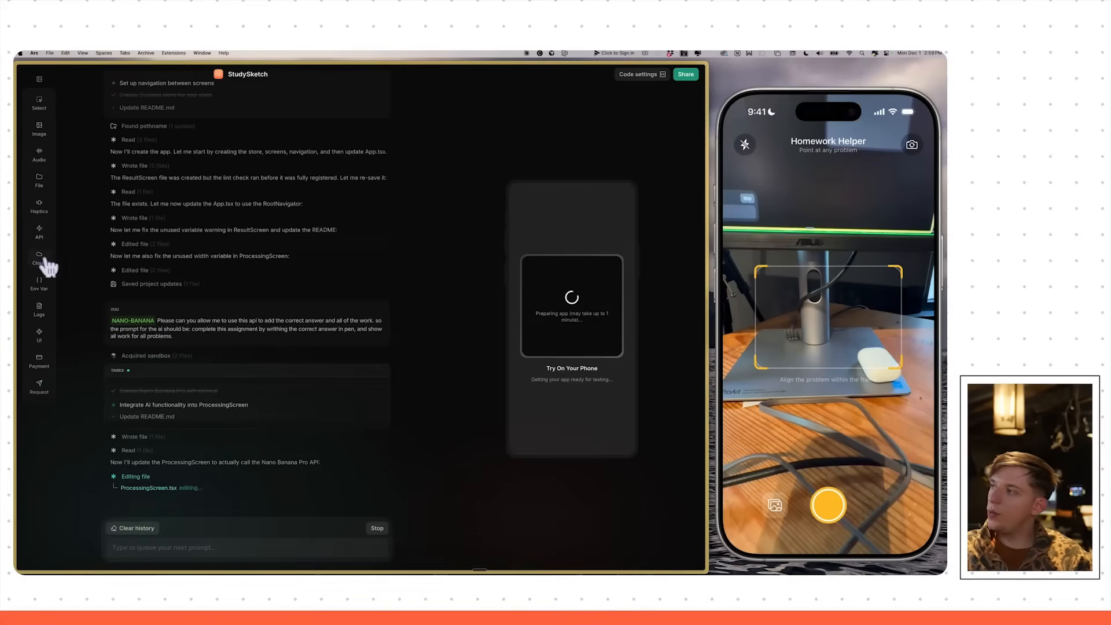
# Set up a cloud backend, asking to move the AI server-side with database and authentication
pyautogui.click(39, 258)
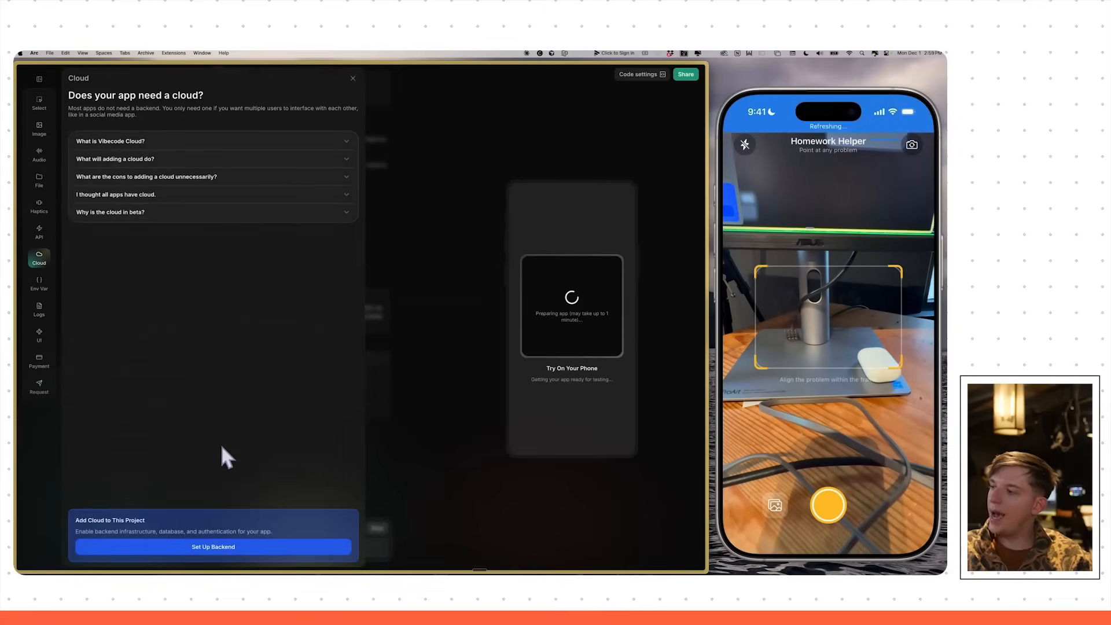
pyautogui.click(212, 546)
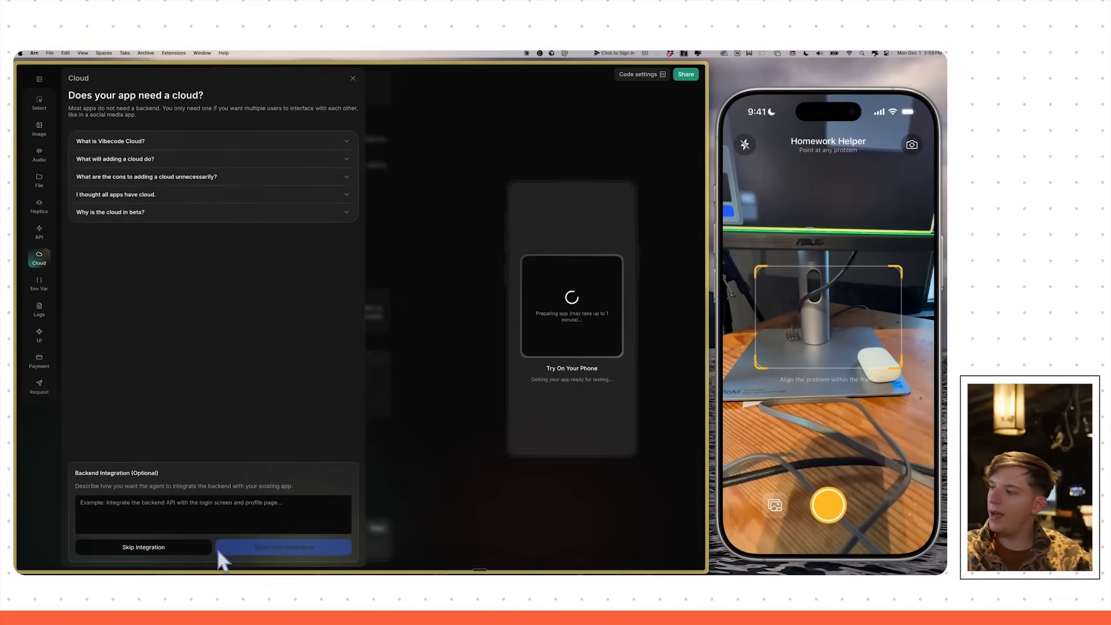
pyautogui.write('Please')
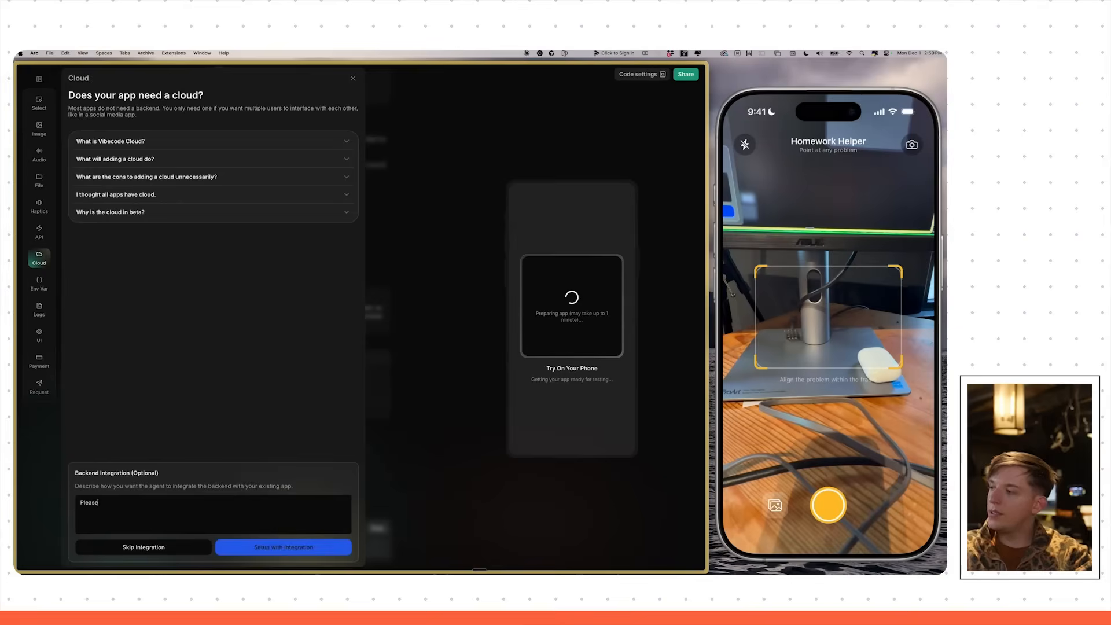
pyautogui.write('move the ai fe')
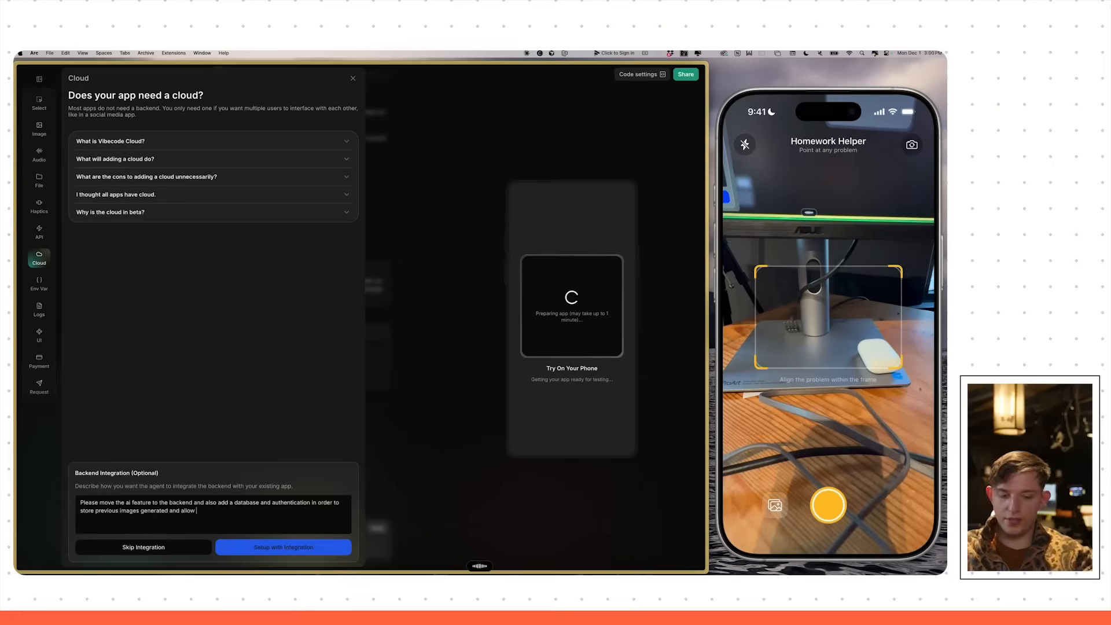
pyautogui.click(283, 547)
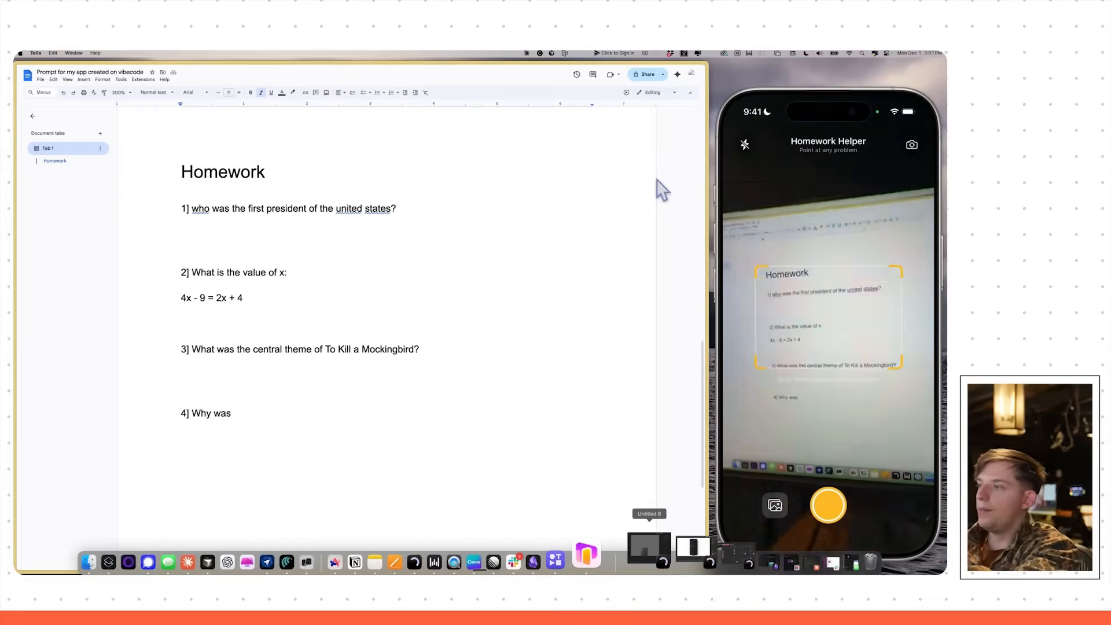
# Photograph the homework sheet with the phone app and capture another problem for solving
pyautogui.click(827, 505)
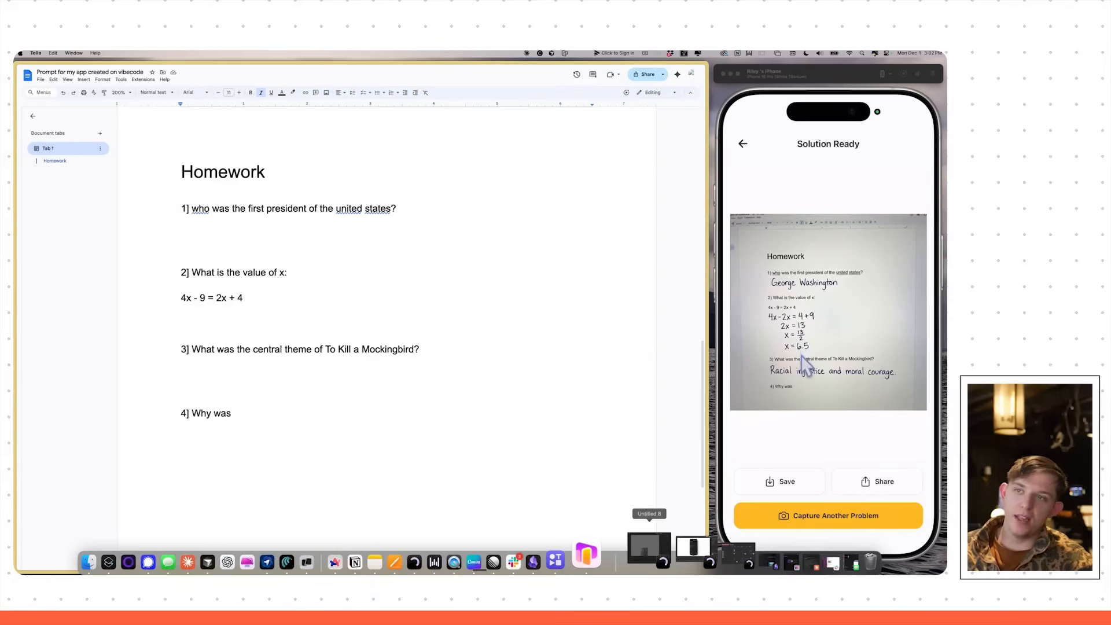
pyautogui.moveTo(825, 394)
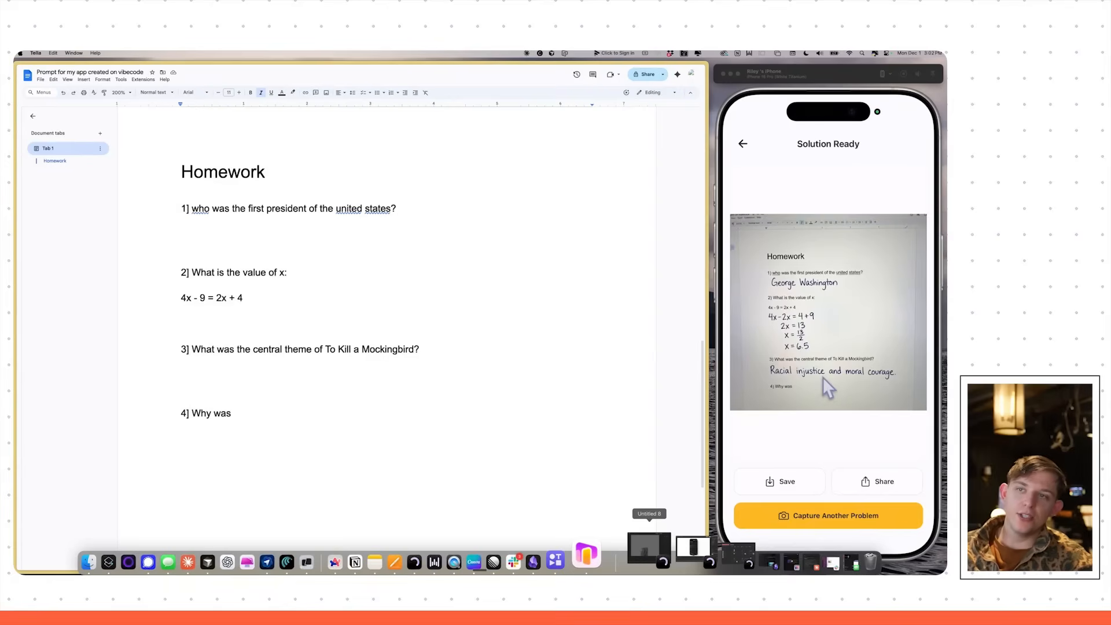
pyautogui.moveTo(892, 391)
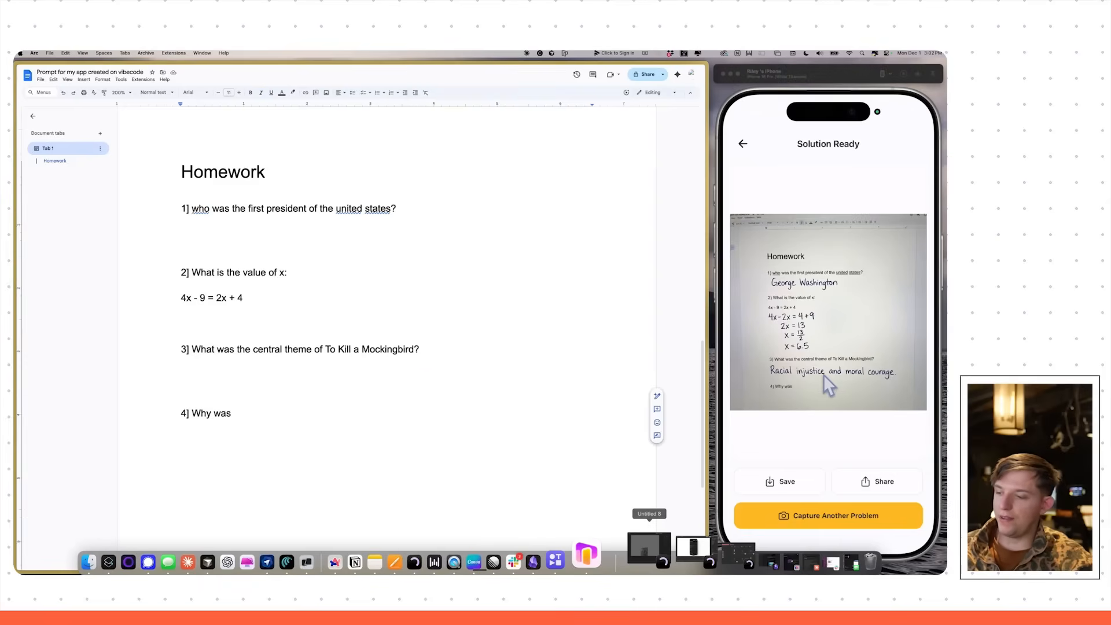
pyautogui.click(828, 515)
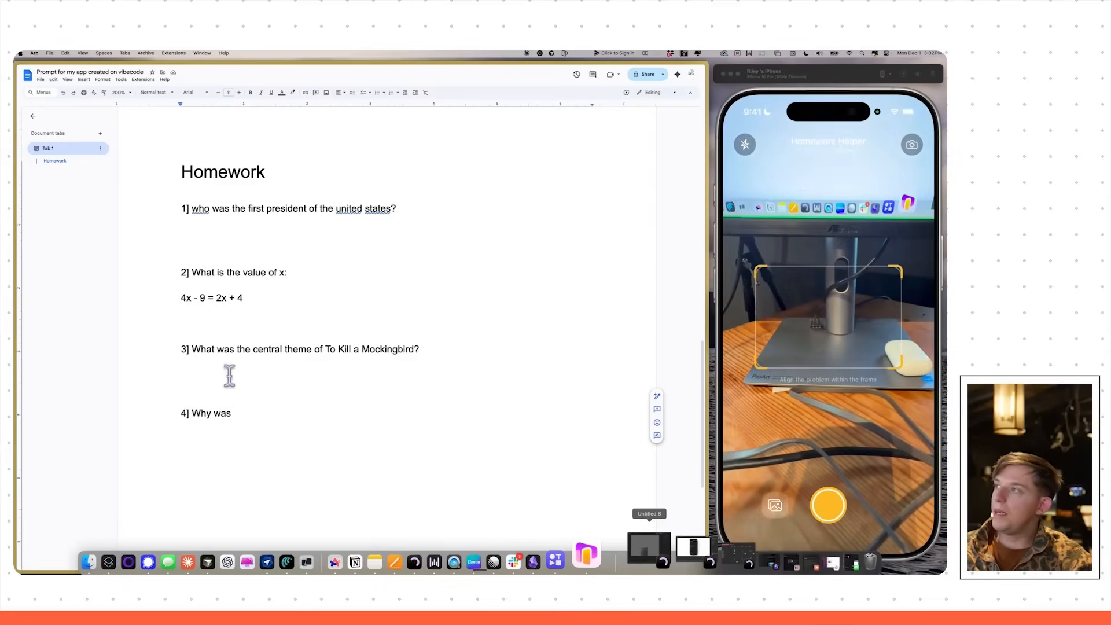
pyautogui.click(55, 213)
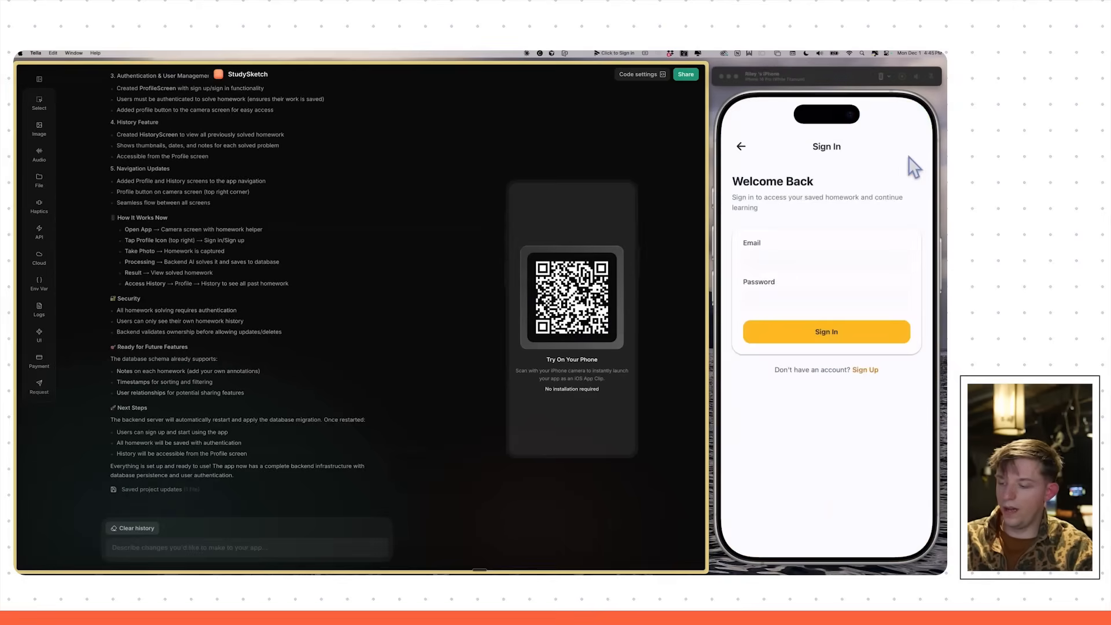
# Sign in to the rebuilt homework app and reach its Profile screen
pyautogui.click(826, 331)
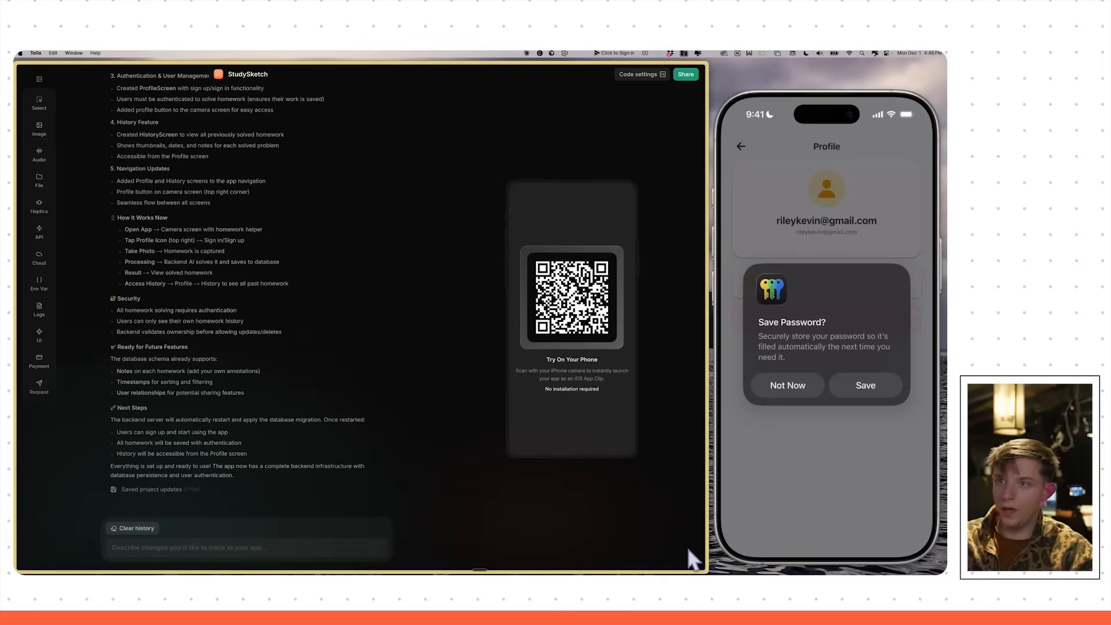
pyautogui.click(787, 385)
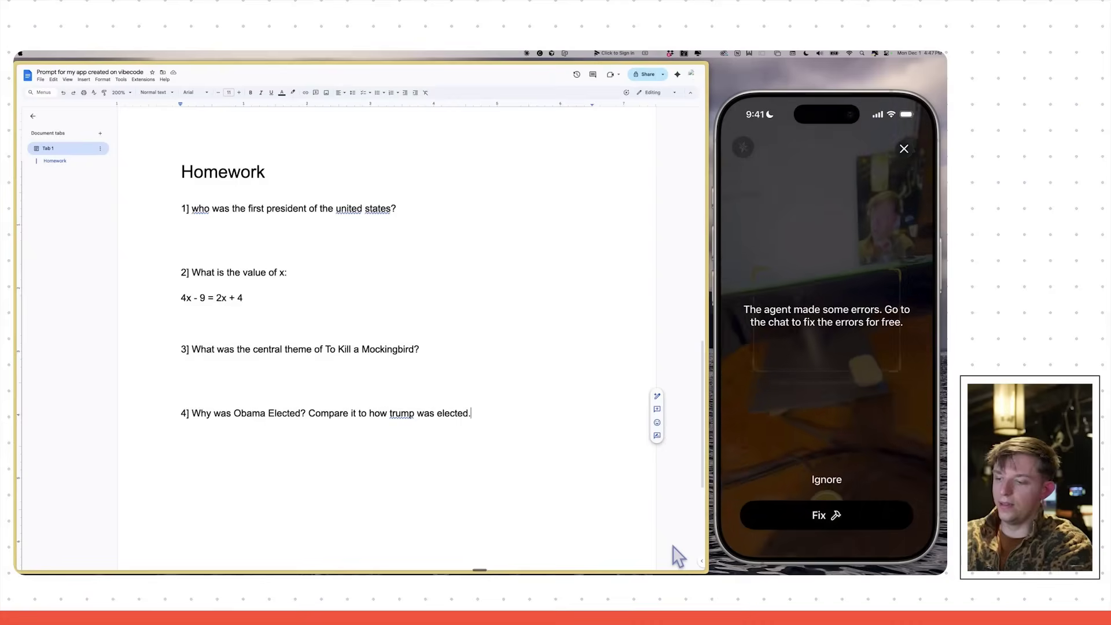
# Have the agent fix the reported errors, then bring up the app's refresh and publish options
pyautogui.click(826, 515)
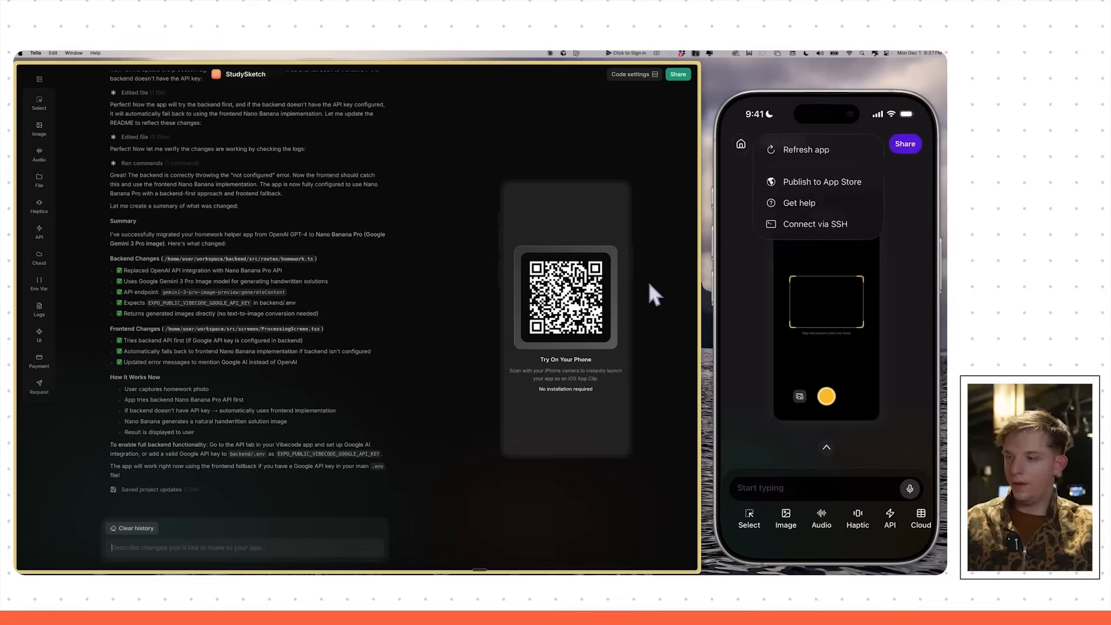
pyautogui.click(805, 149)
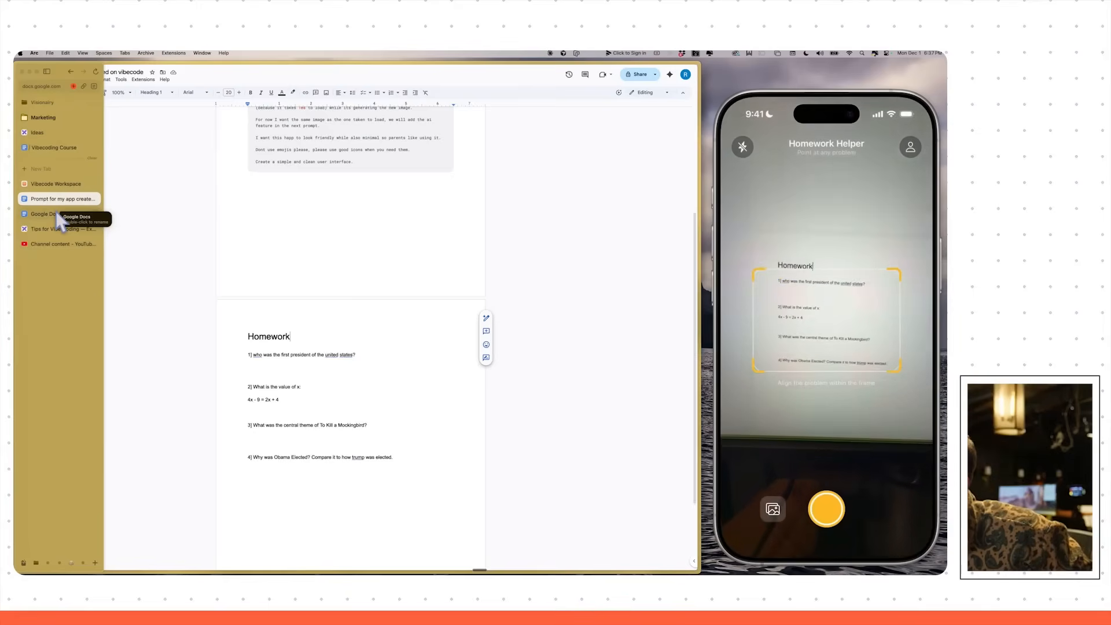
# Refresh the app and scan the homework page to view the stored user records
pyautogui.click(825, 509)
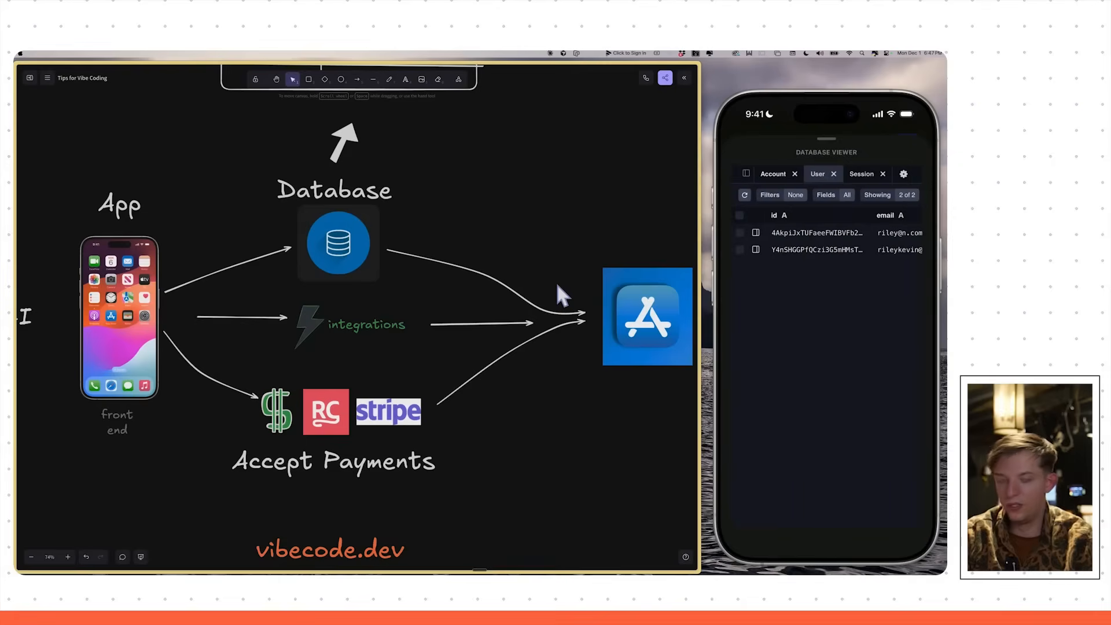
pyautogui.moveTo(473, 286)
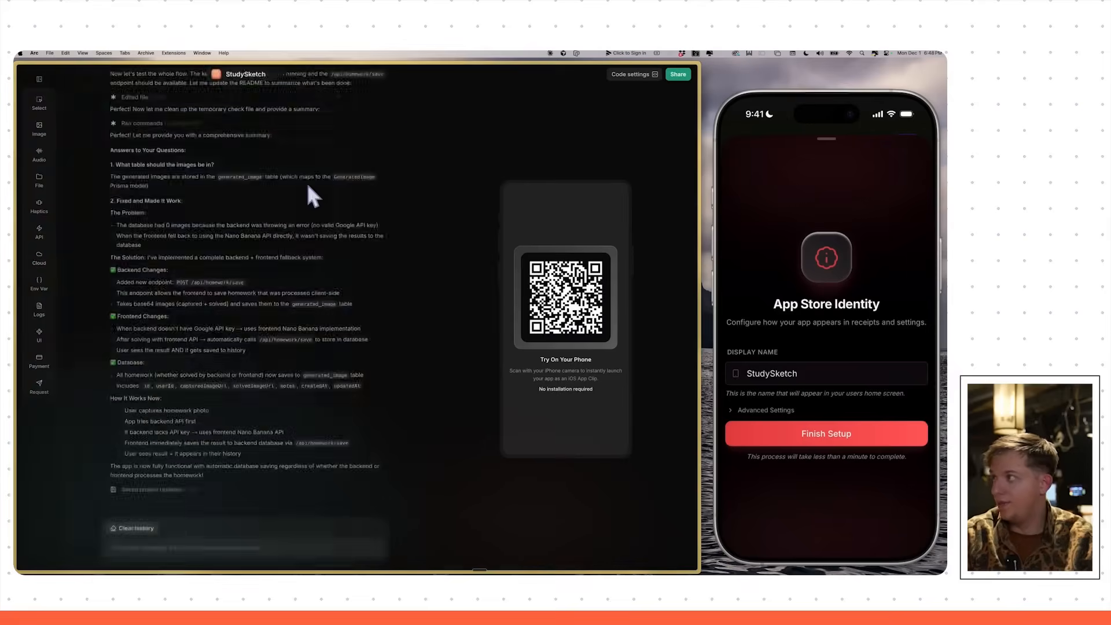
# Finish the RevenueCat setup in Payments and send the $4.99 monthly subscription paywall request
pyautogui.click(39, 360)
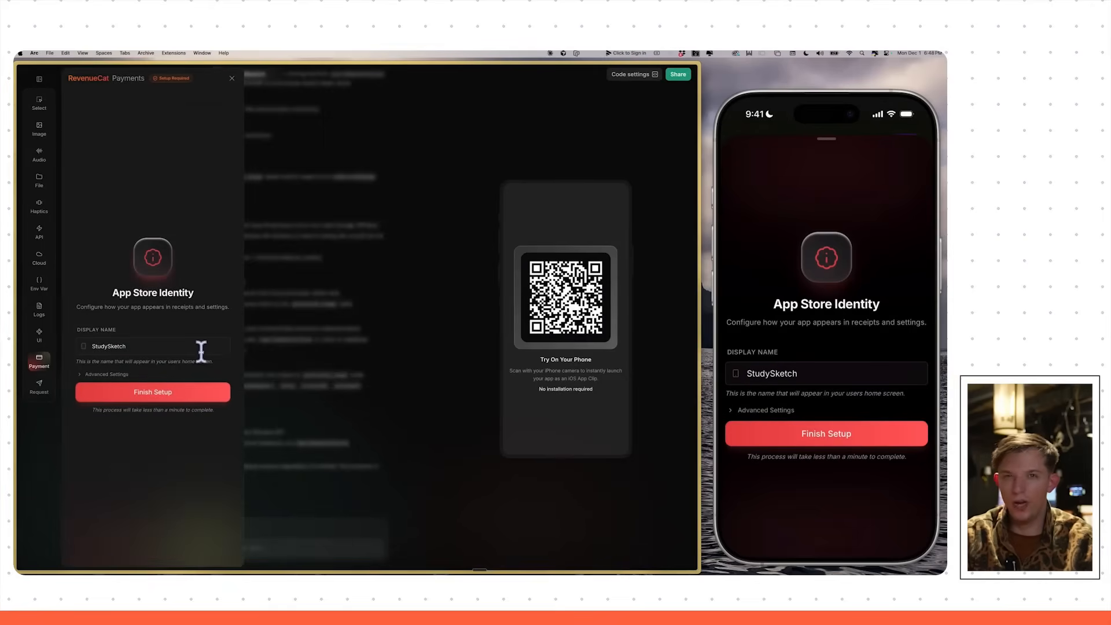
pyautogui.click(153, 392)
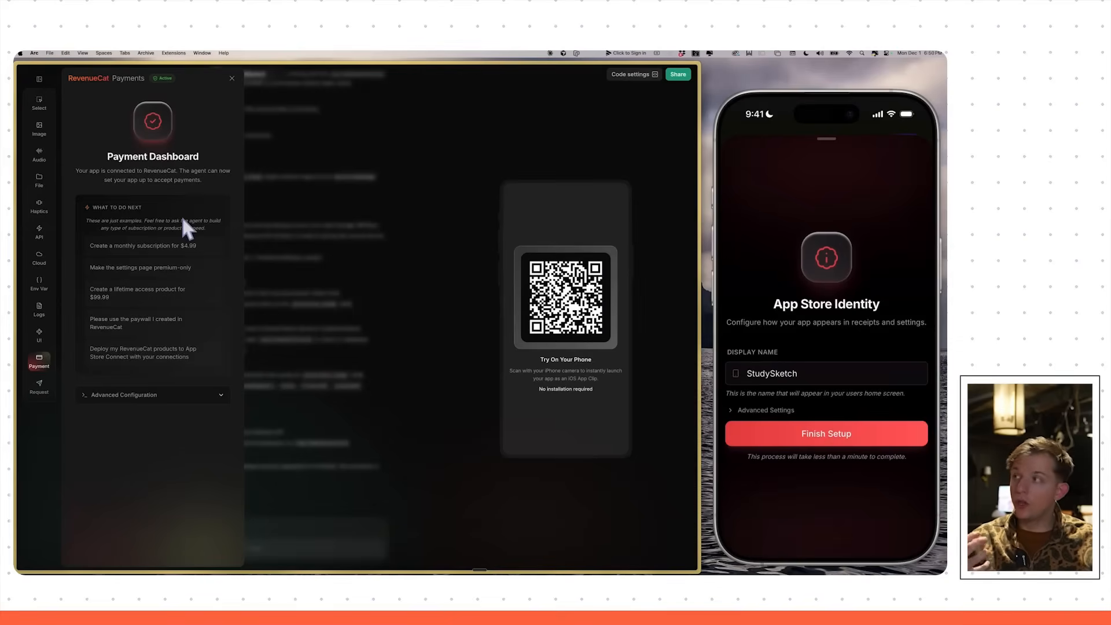
pyautogui.moveTo(191, 198)
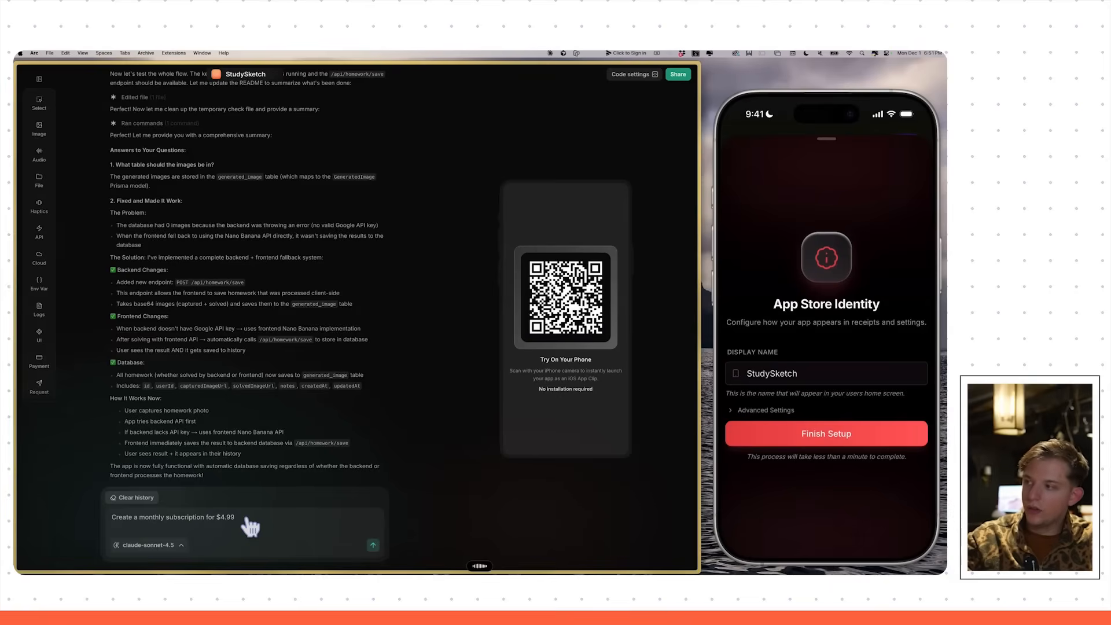
pyautogui.click(373, 545)
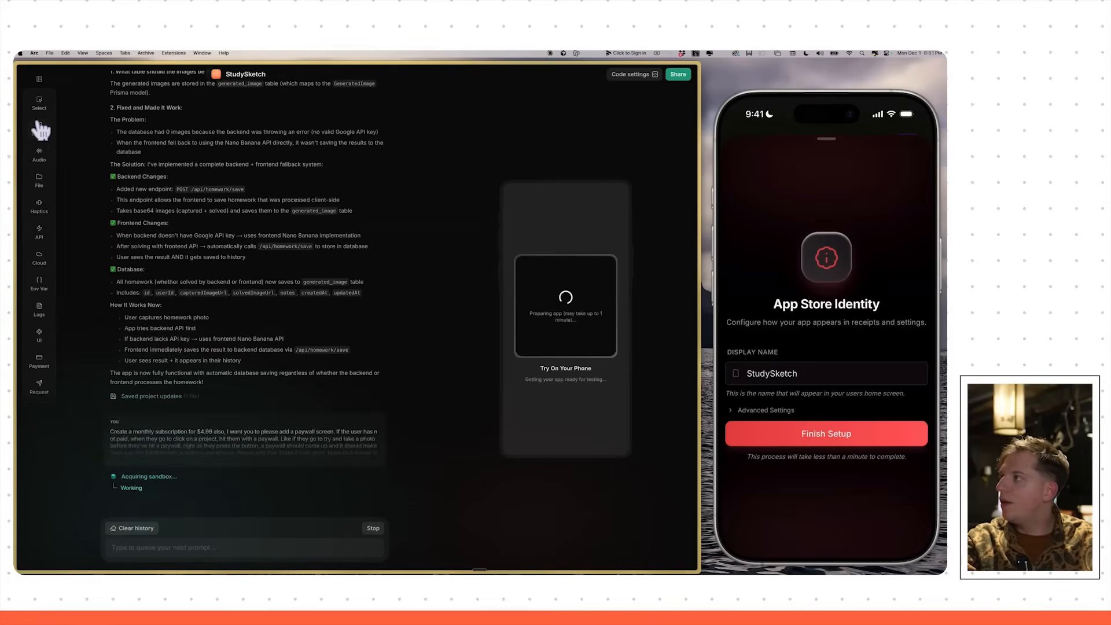
# Generate icons from '3D render camera over a homework assignment' and select one for the chat
pyautogui.click(39, 128)
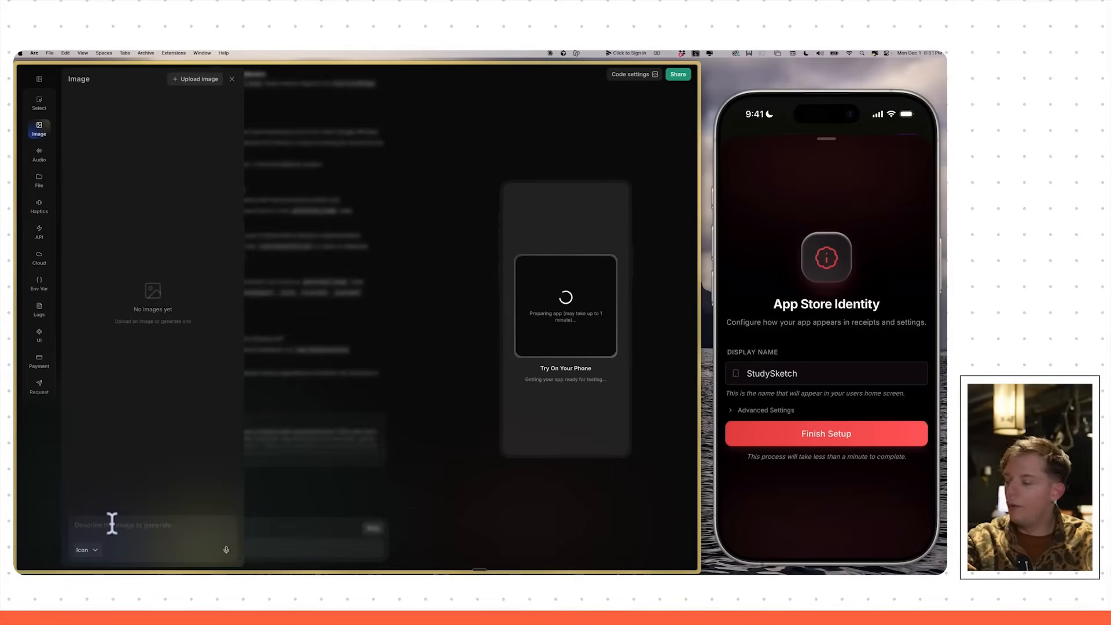
pyautogui.write('3D render icon of a')
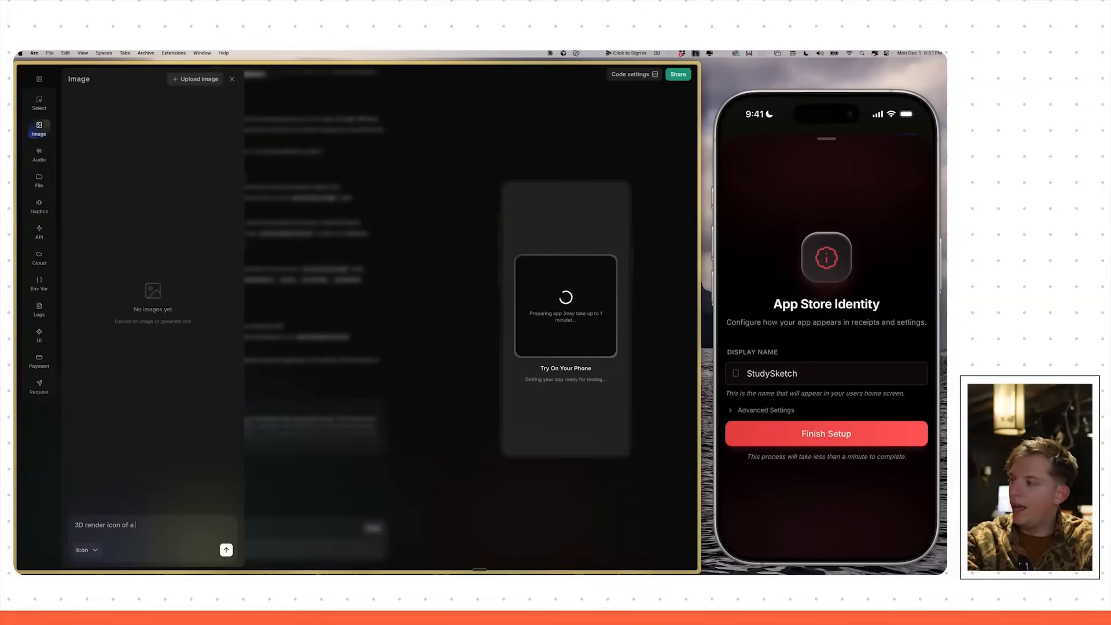
pyautogui.write('camera over')
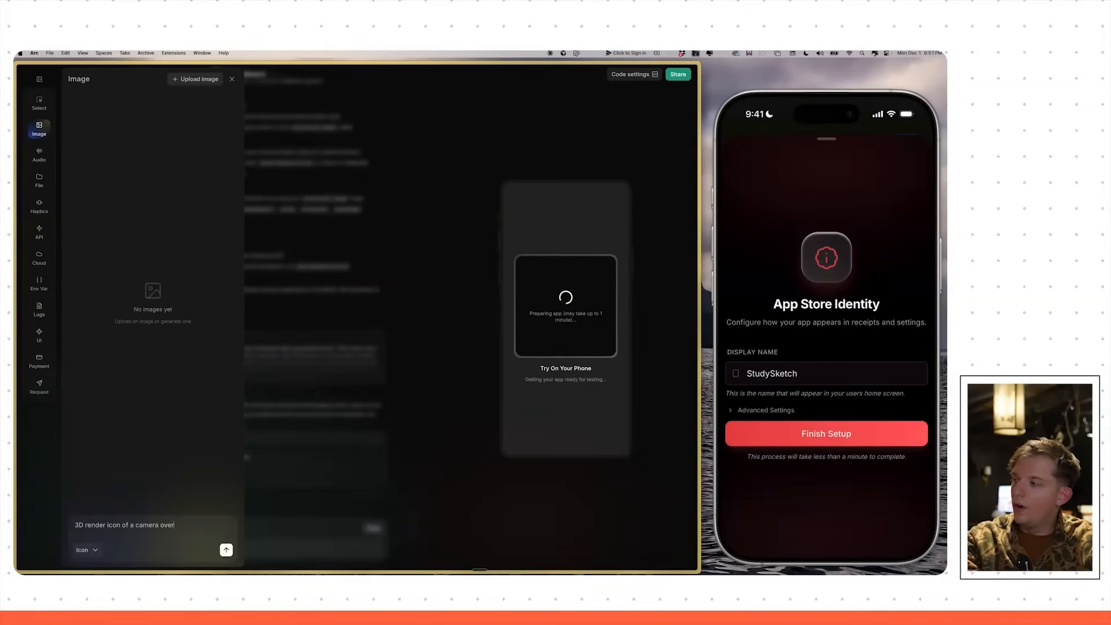
pyautogui.write('a homework assignment')
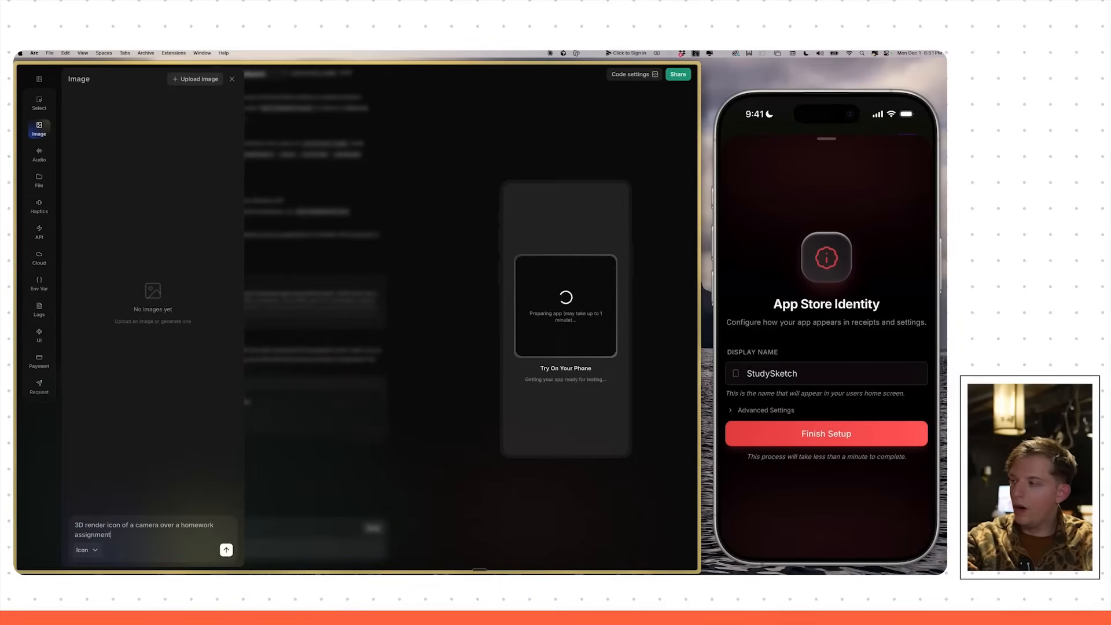
pyautogui.click(225, 549)
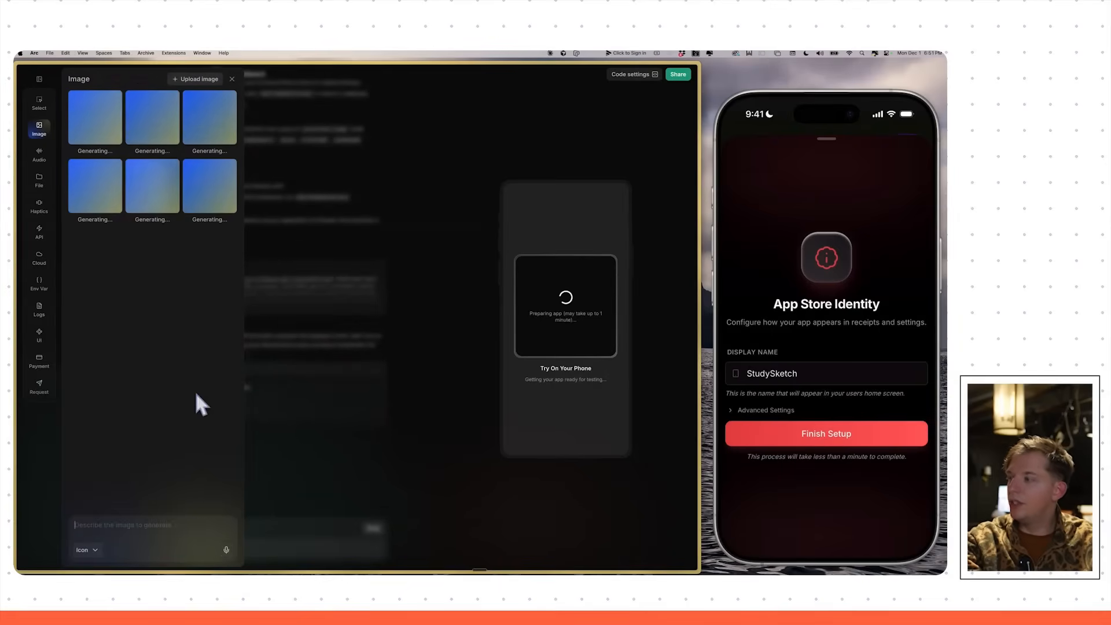
pyautogui.moveTo(198, 256)
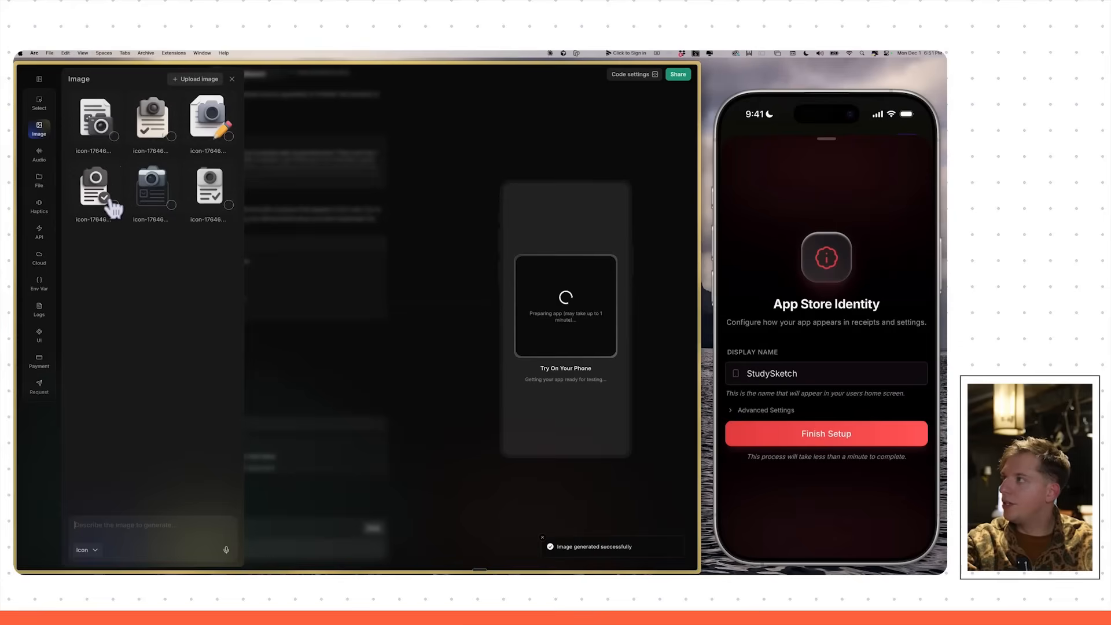
pyautogui.moveTo(140, 207)
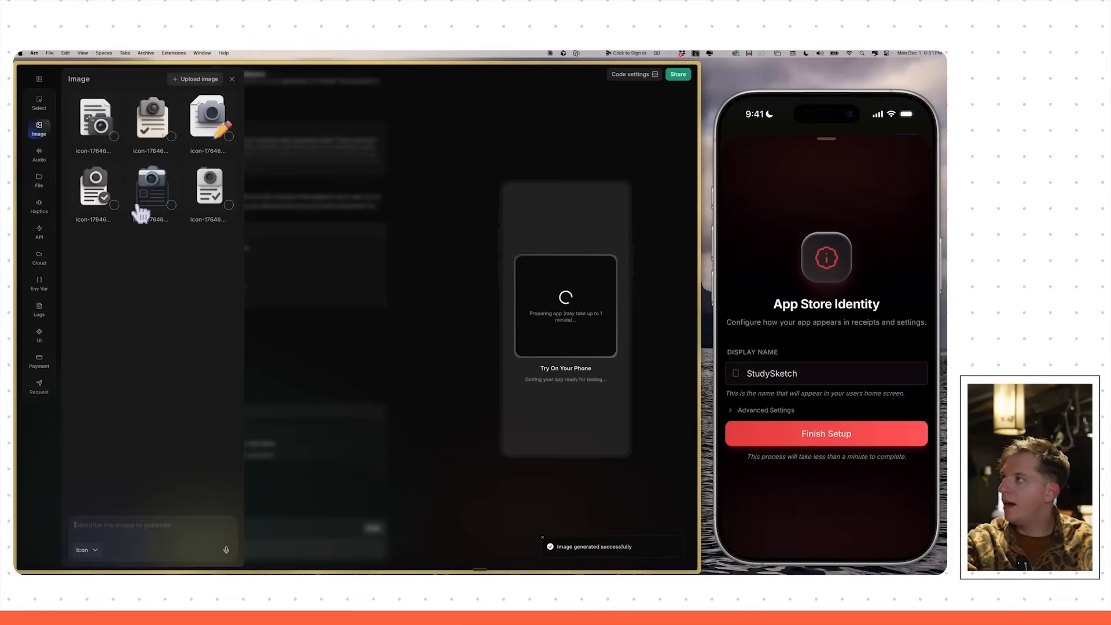
pyautogui.click(152, 118)
pyautogui.write('Please use this icon on that pawall screen make this big. make this')
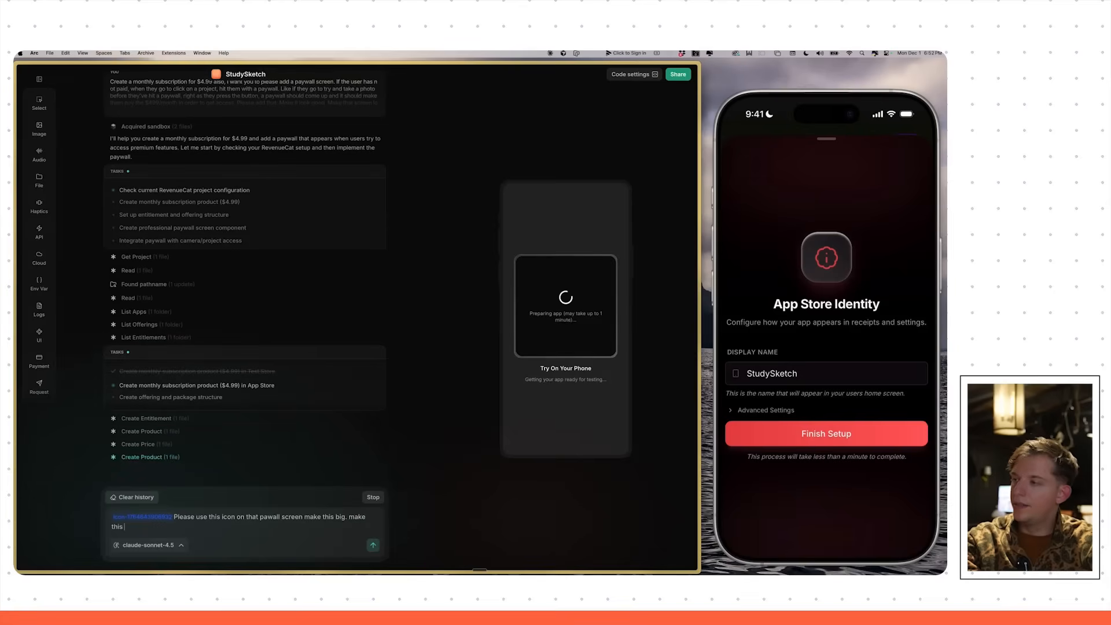
# Ask the agent to use the icon as 'the main icon / image for' the paywall
pyautogui.write('the main icon')
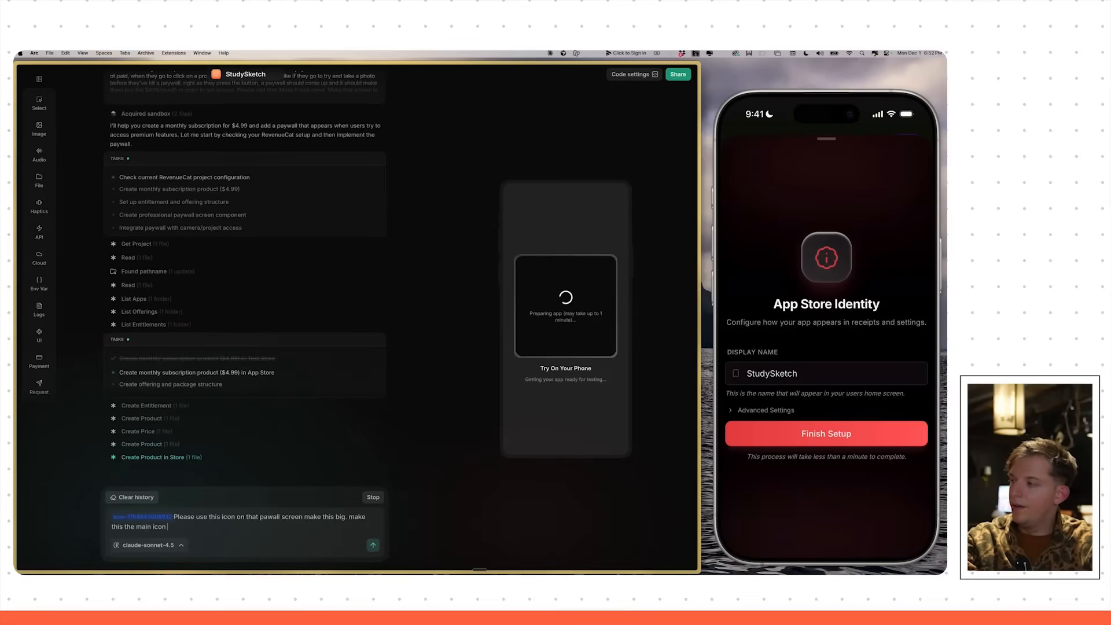
pyautogui.write('/ image for')
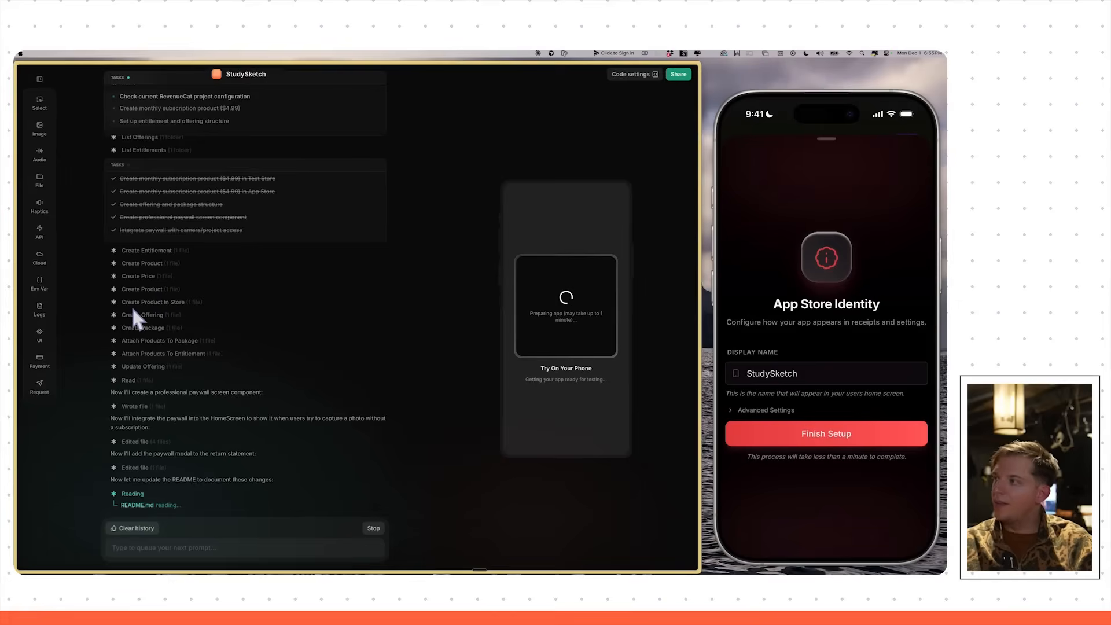
pyautogui.moveTo(154, 383)
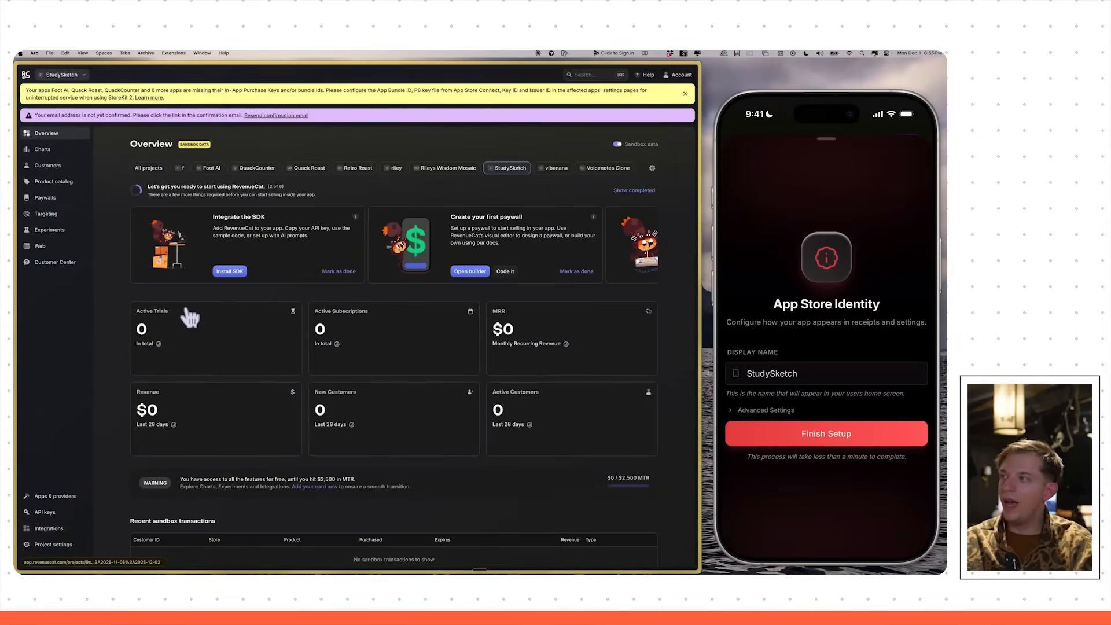
pyautogui.moveTo(199, 384)
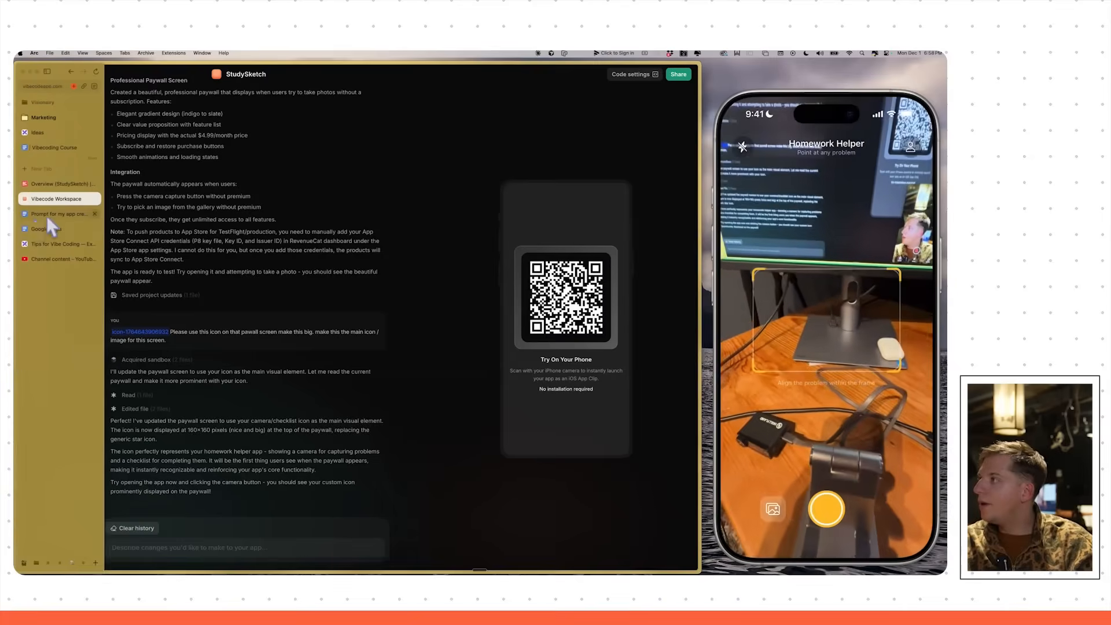
# Switch to the homework prompt doc and tap capture in the app to trigger the paywall
pyautogui.click(58, 214)
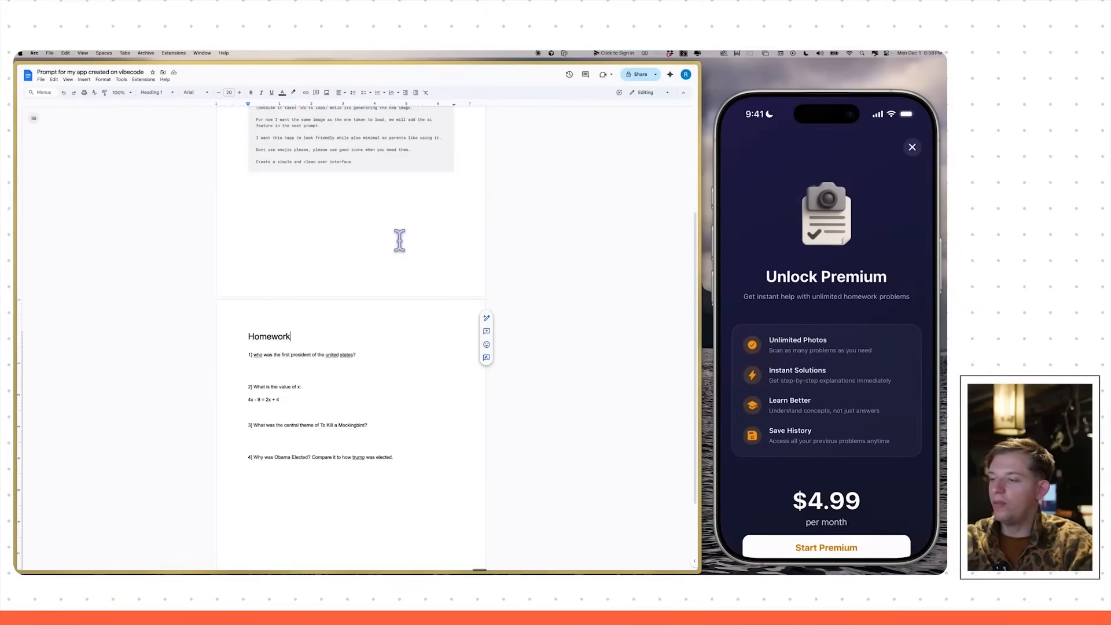
pyautogui.click(826, 547)
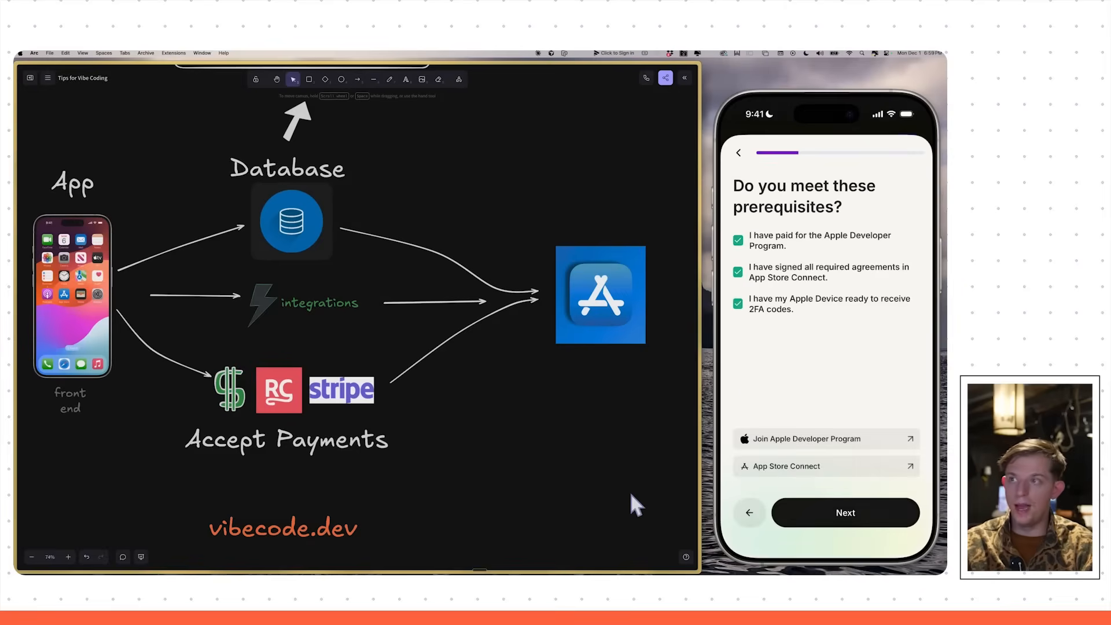
# Confirm the publishing prerequisites and start the App Store build with the Expo token
pyautogui.click(845, 513)
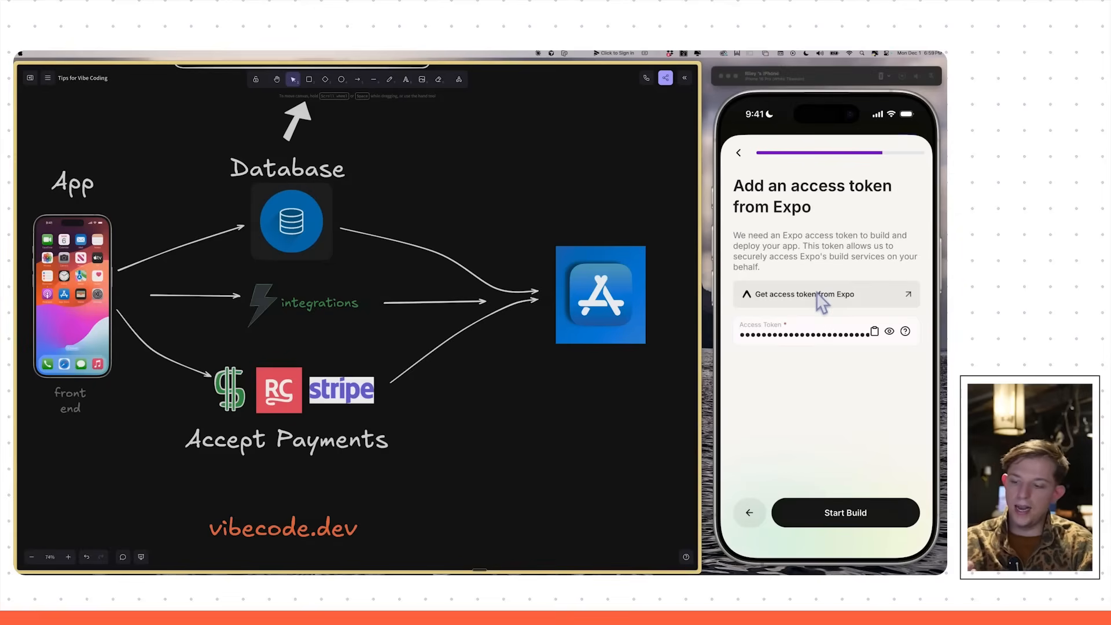
pyautogui.click(845, 512)
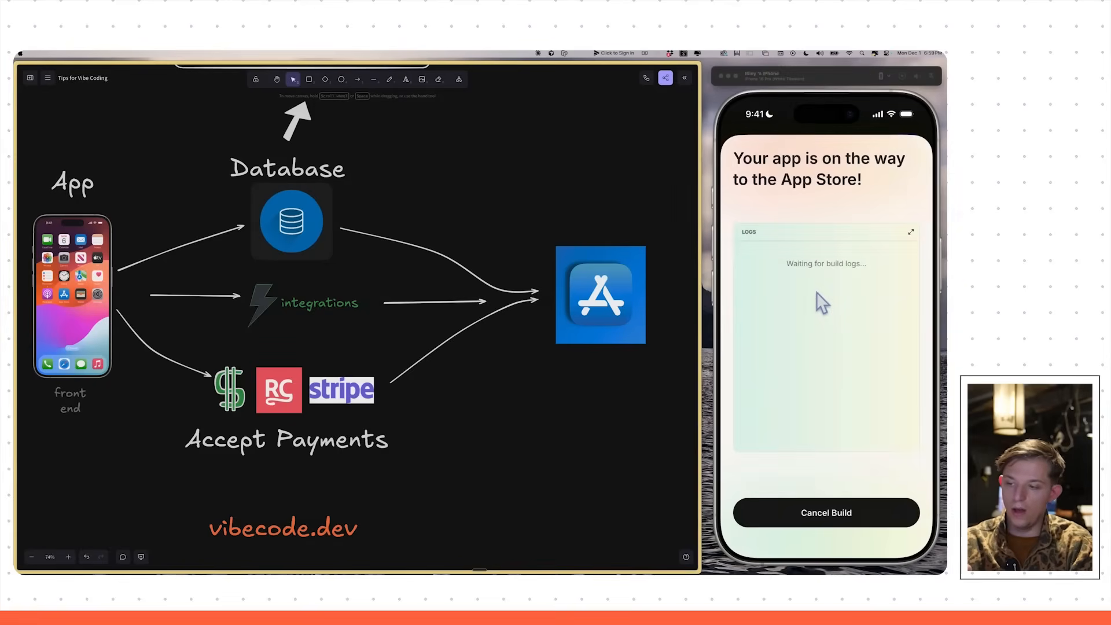
pyautogui.moveTo(840, 182)
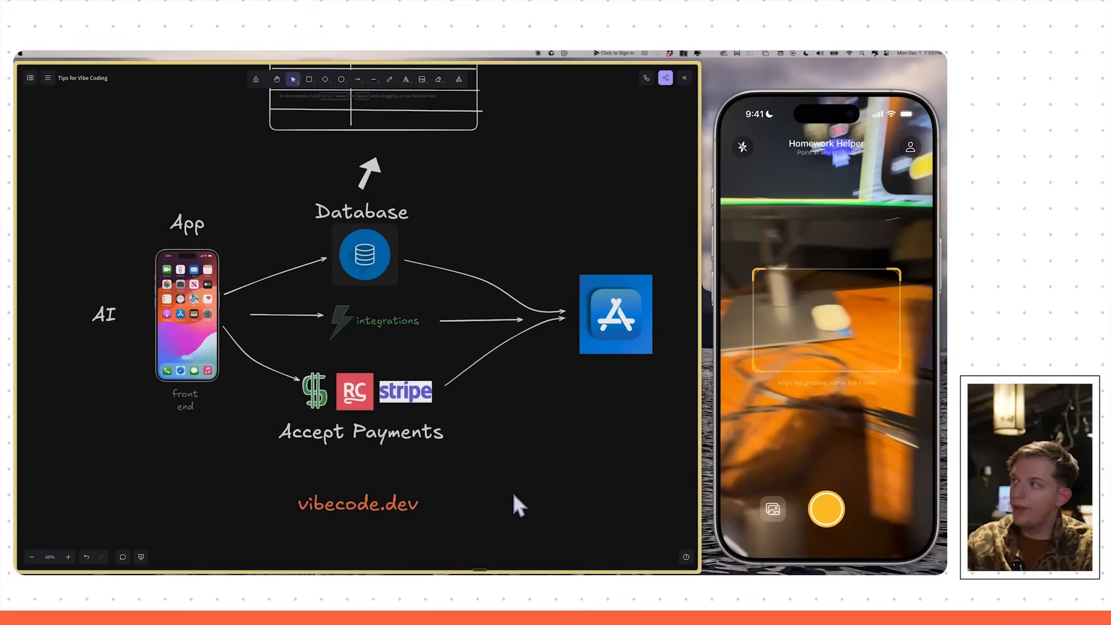
pyautogui.moveTo(179, 424)
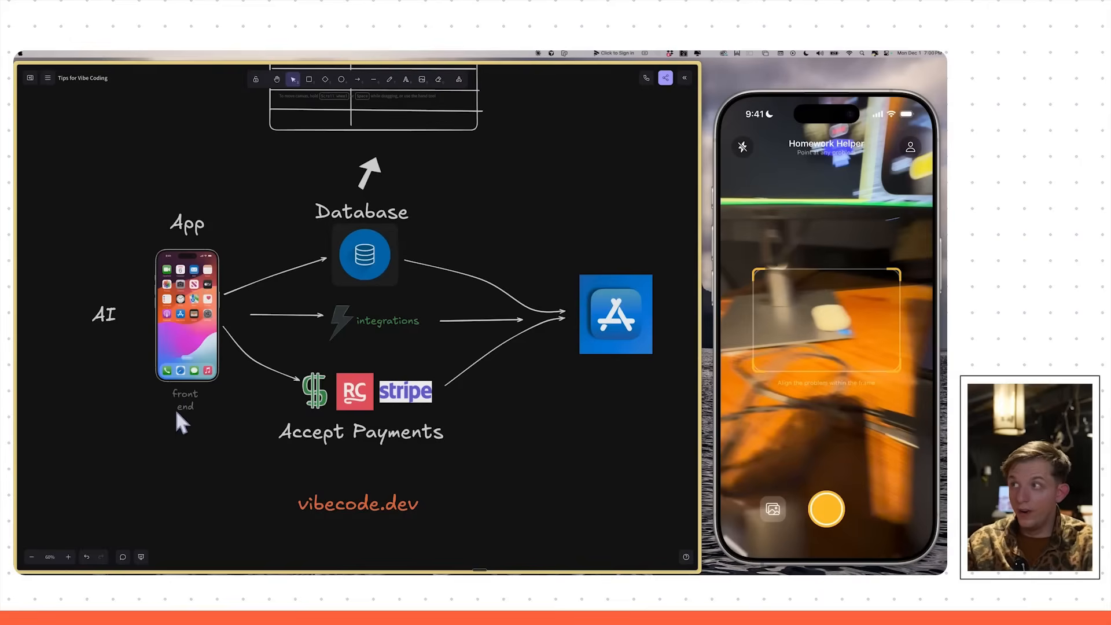
pyautogui.moveTo(349, 430)
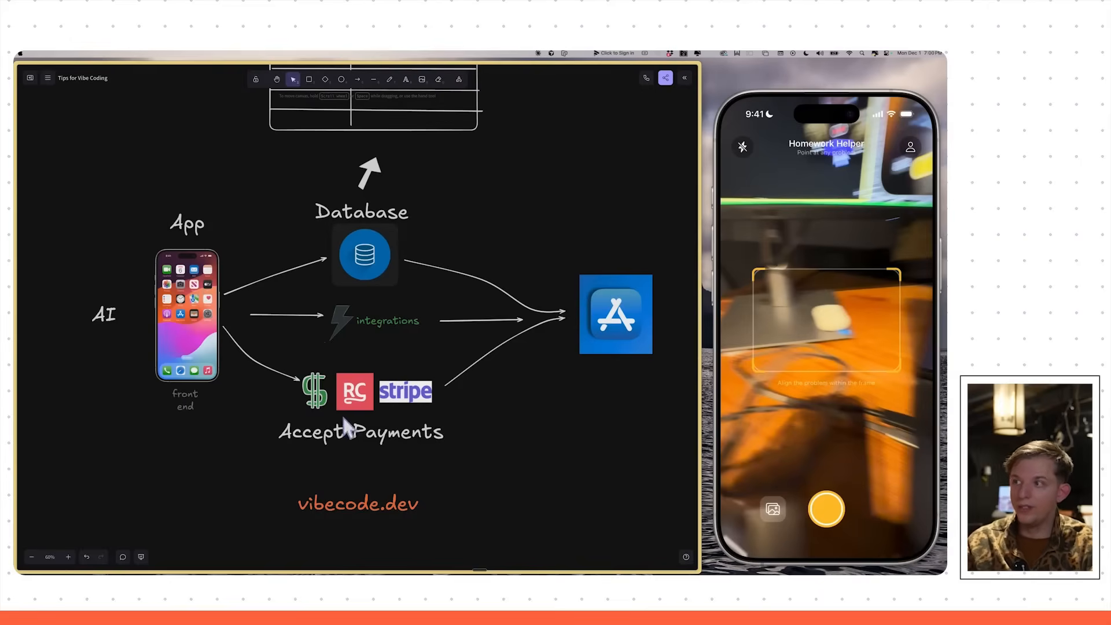